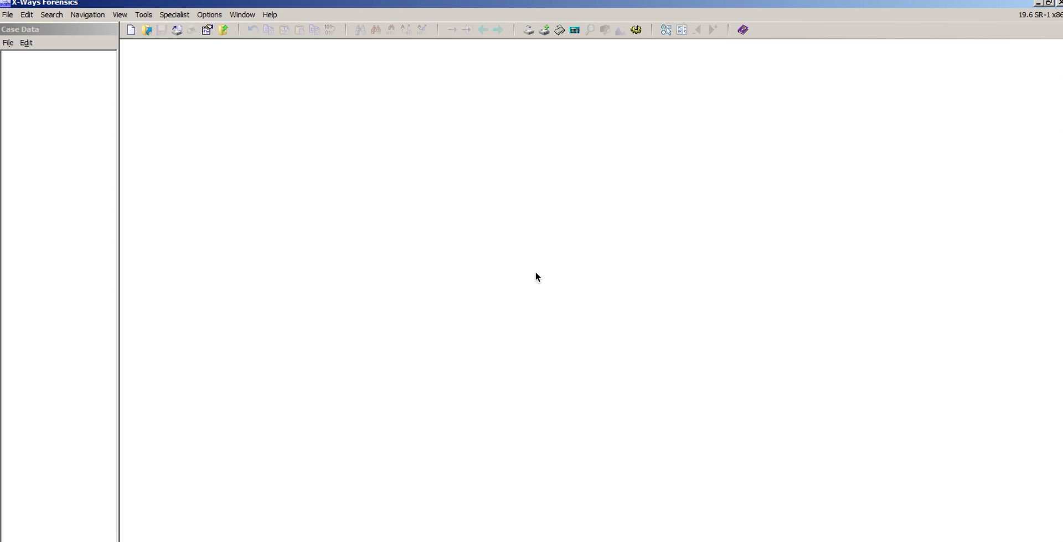
mouse_move(1029, 24)
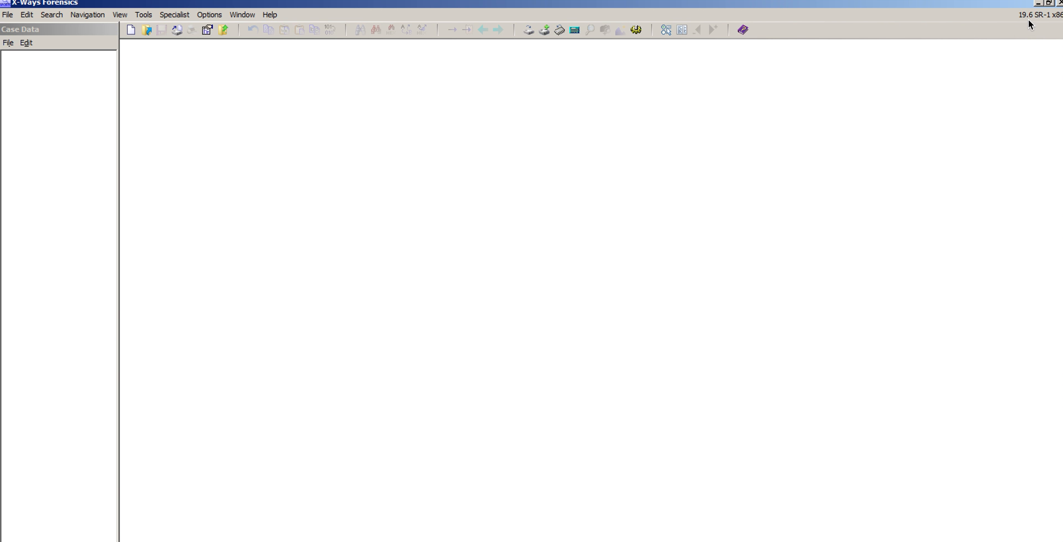
mouse_move(45, 50)
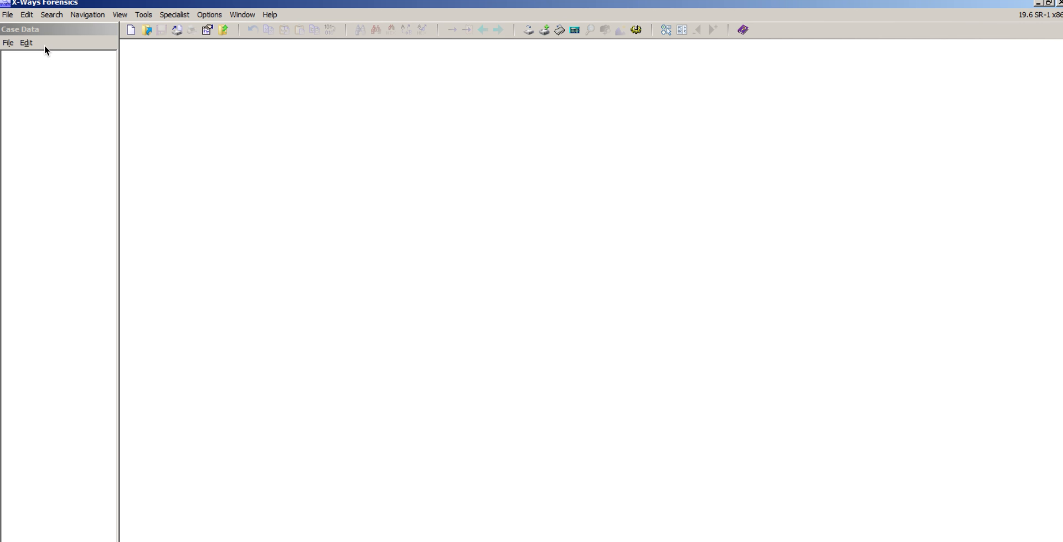
Create a new case from the File menu with the title 'Quick Test'.
left_click(7, 42)
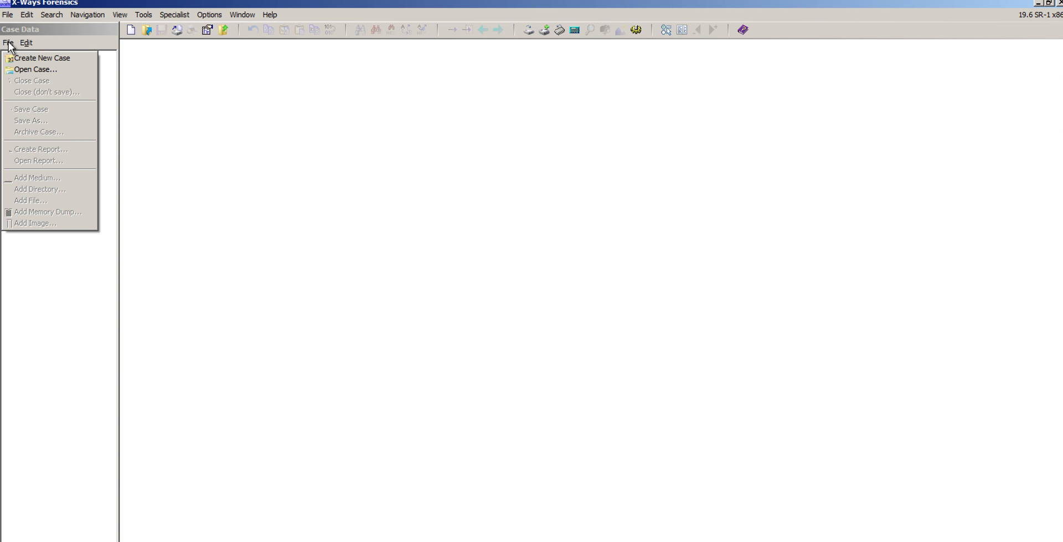
mouse_move(41, 60)
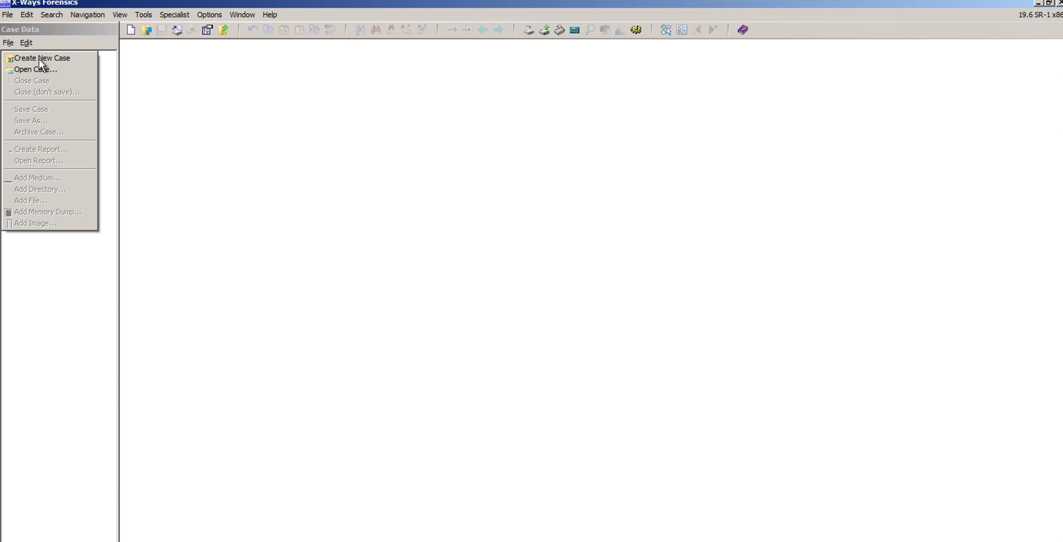
left_click(42, 57)
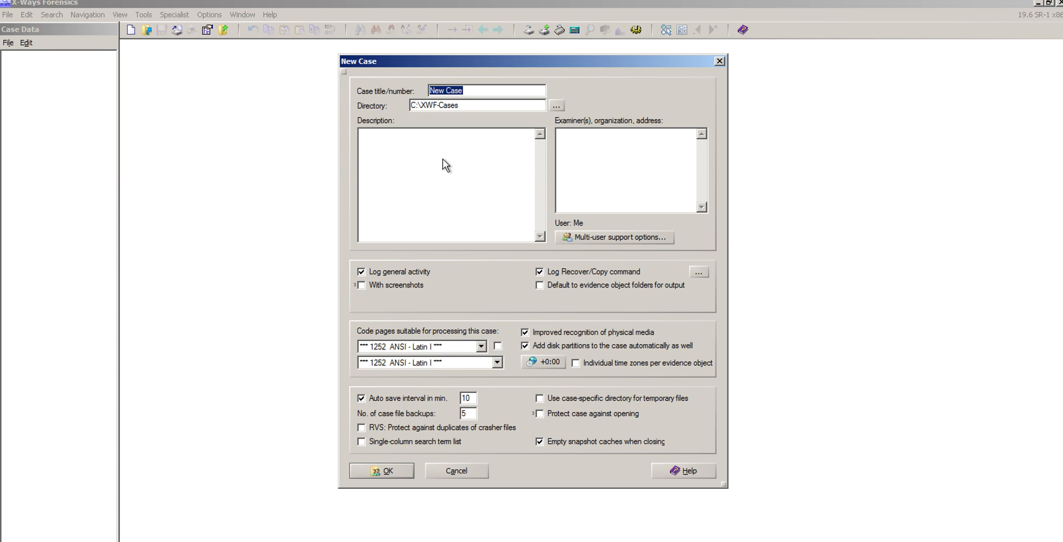
type("Quick Test")
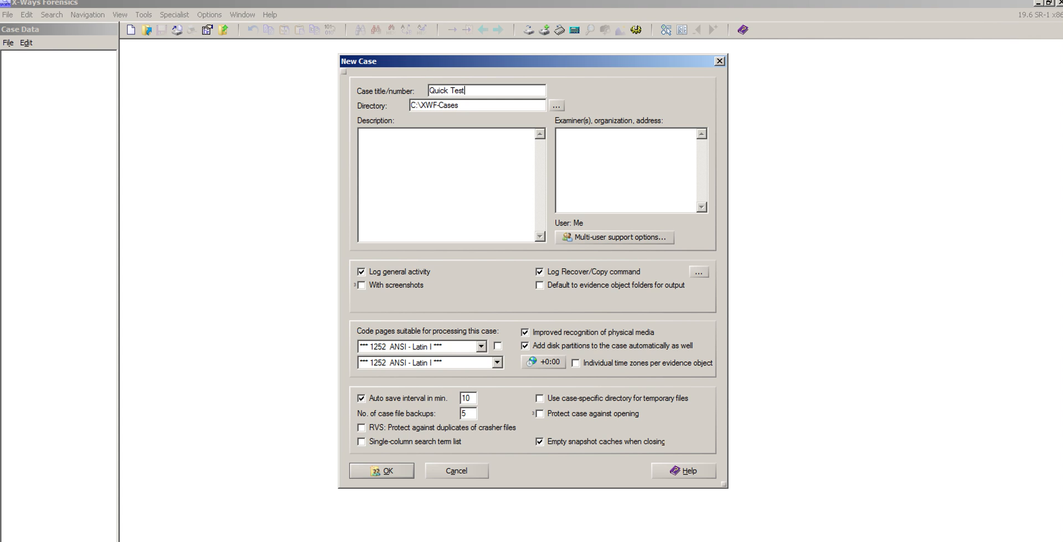
left_click(380, 469)
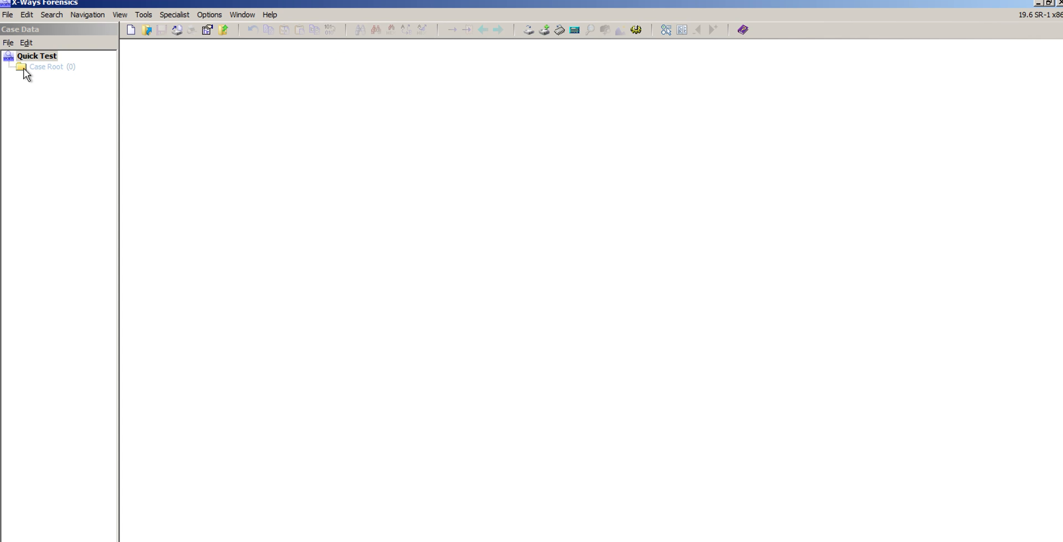
Add NTFS Image.e01 from the Images folder to the case as evidence.
left_click(7, 43)
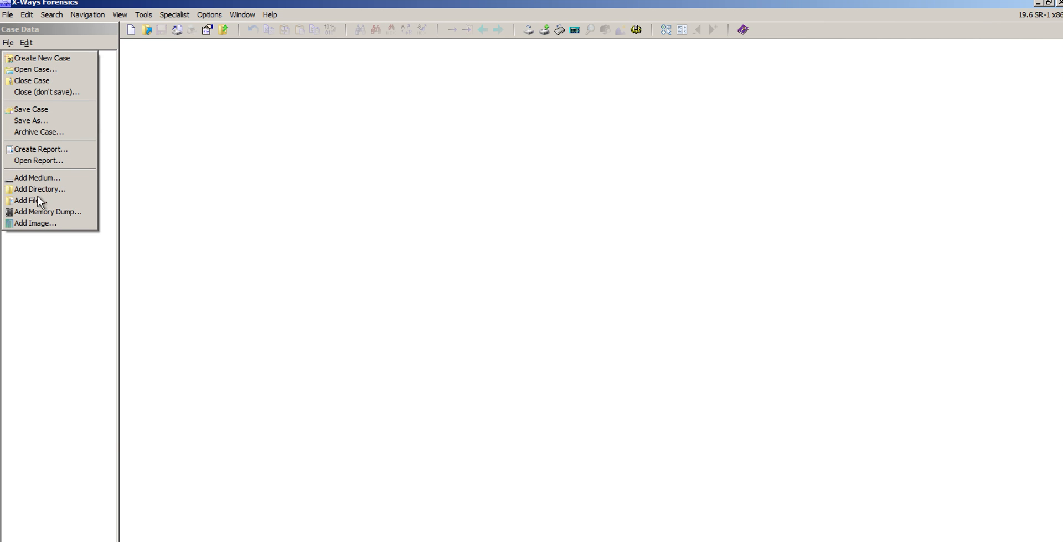
mouse_move(14, 133)
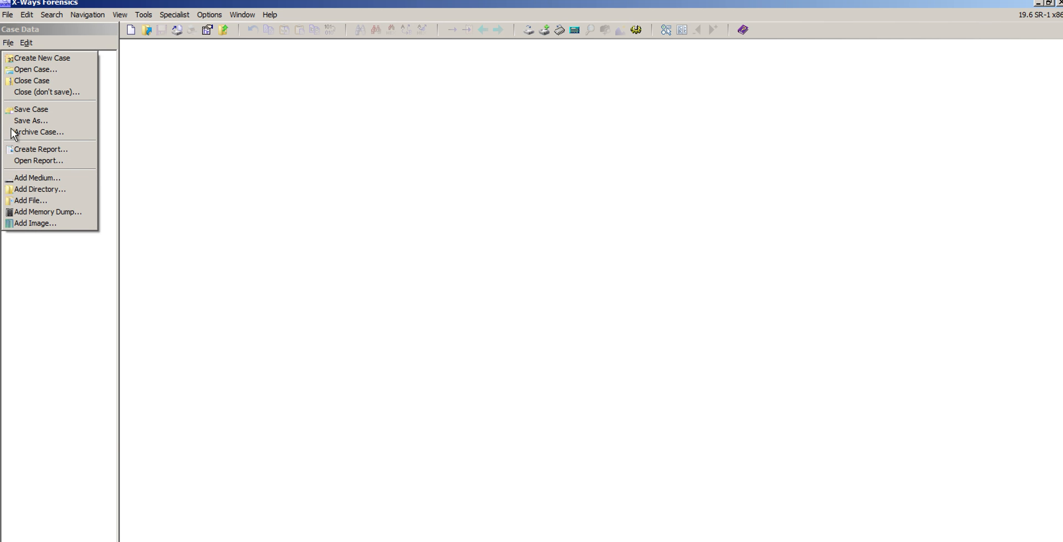
mouse_move(28, 226)
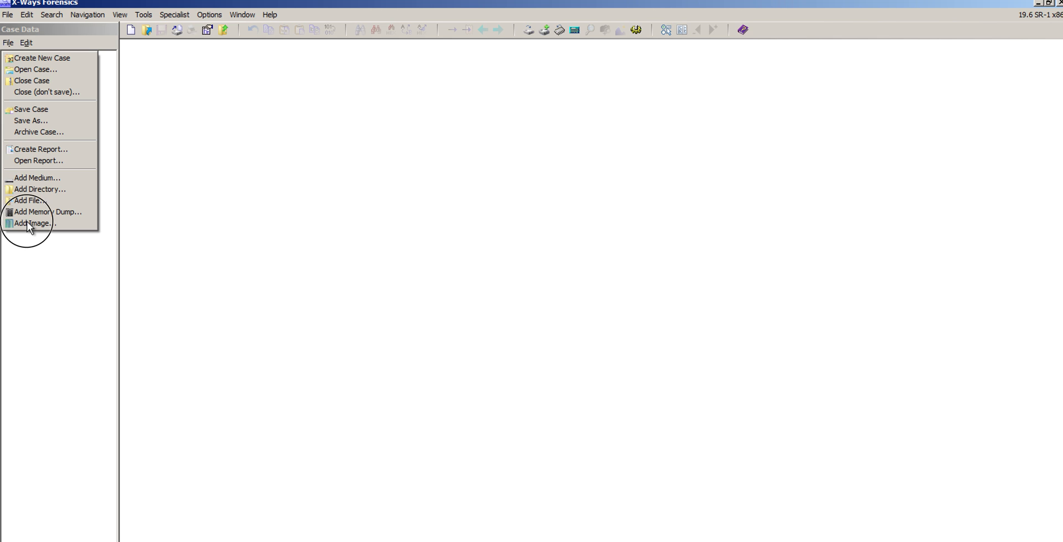
left_click(33, 223)
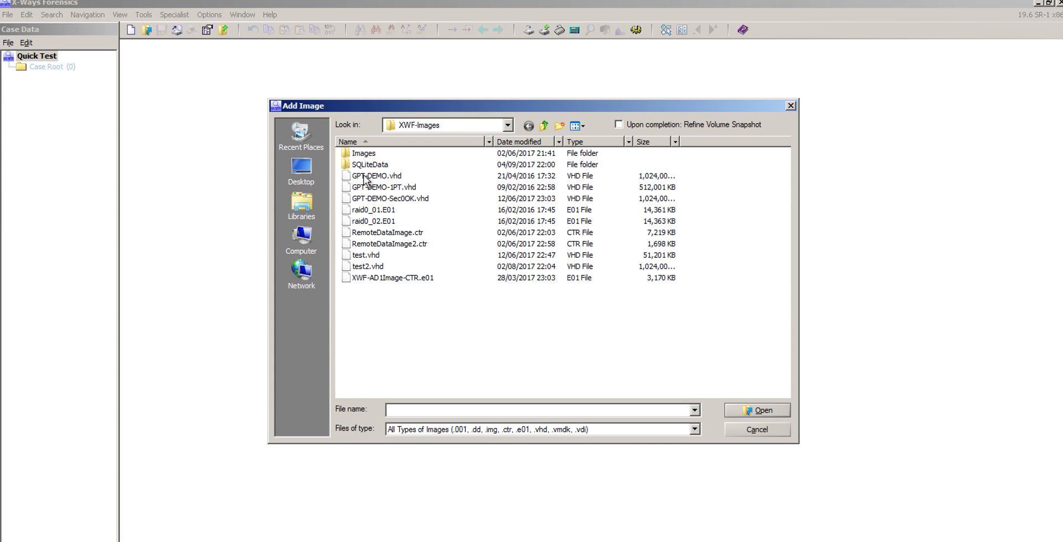
left_click(363, 152)
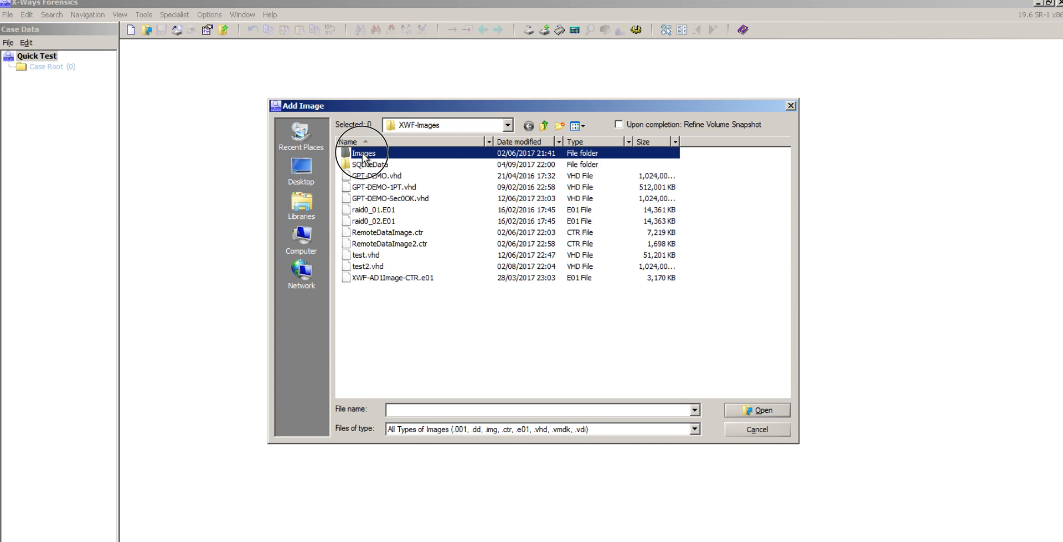
left_click(369, 164)
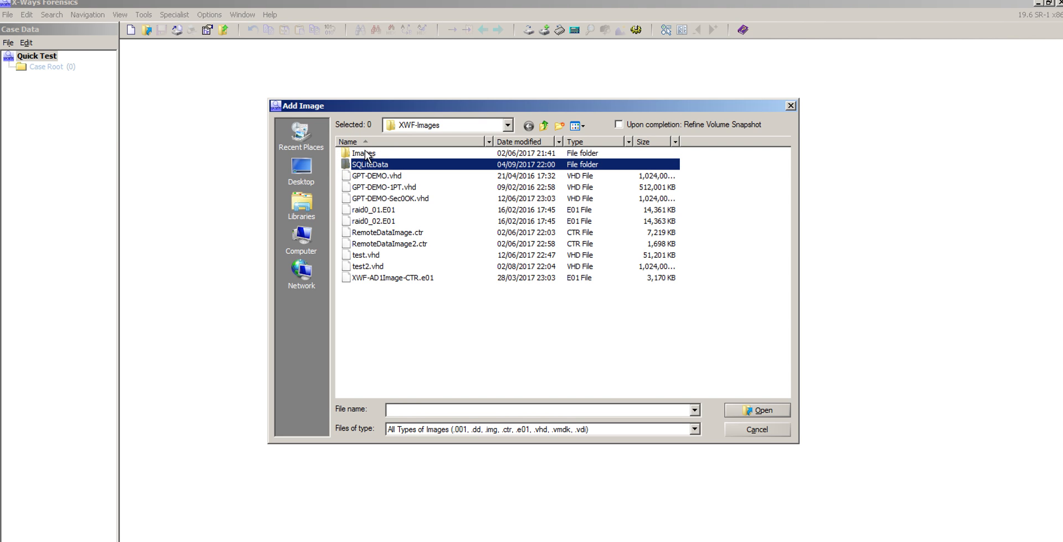
double_click(363, 152)
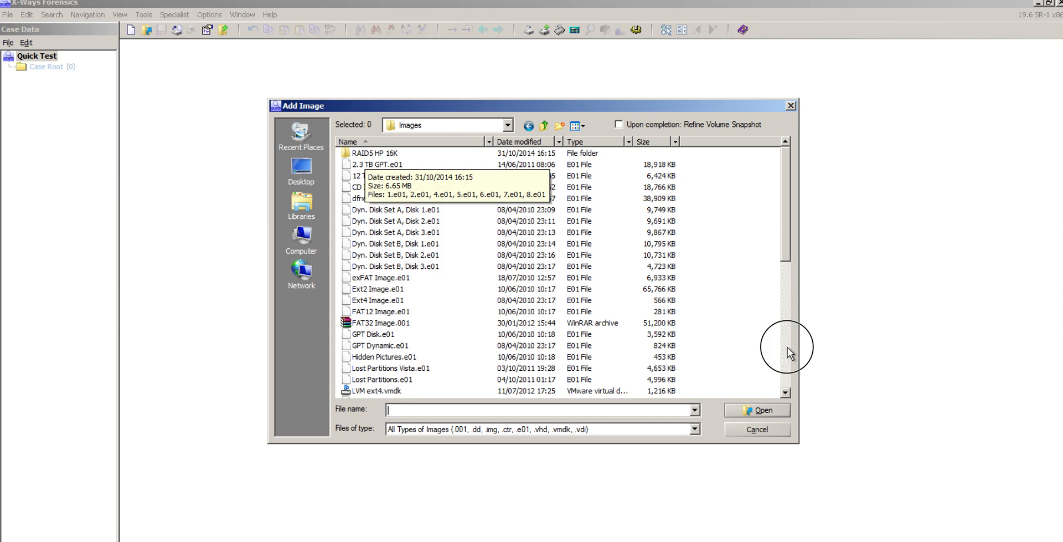
scroll("down", 3)
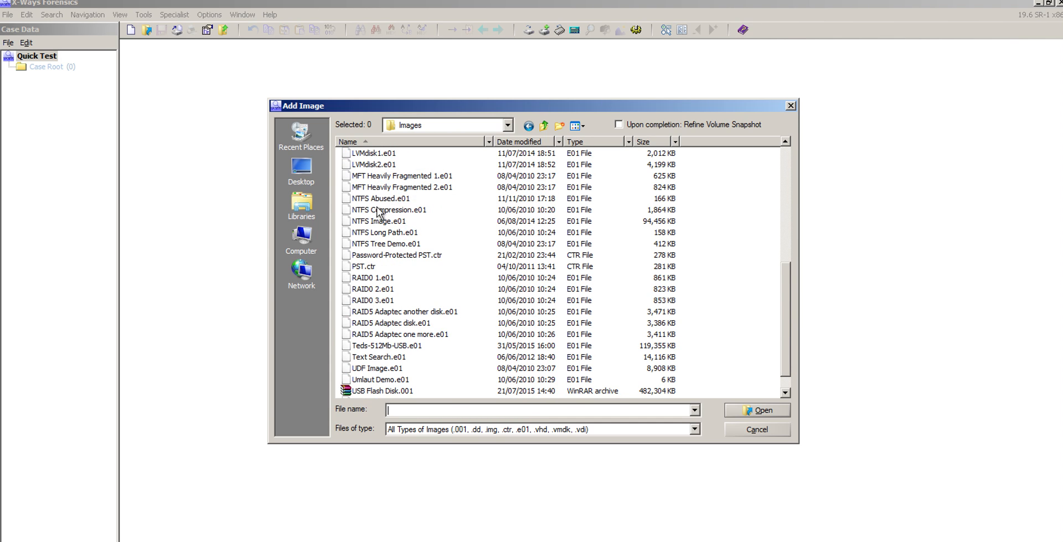
left_click(379, 220)
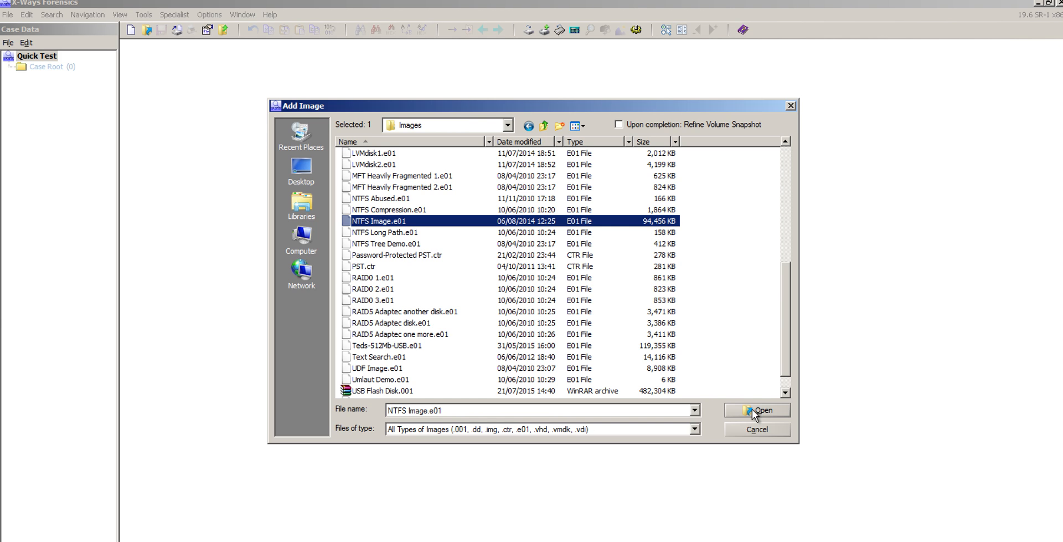
left_click(761, 410)
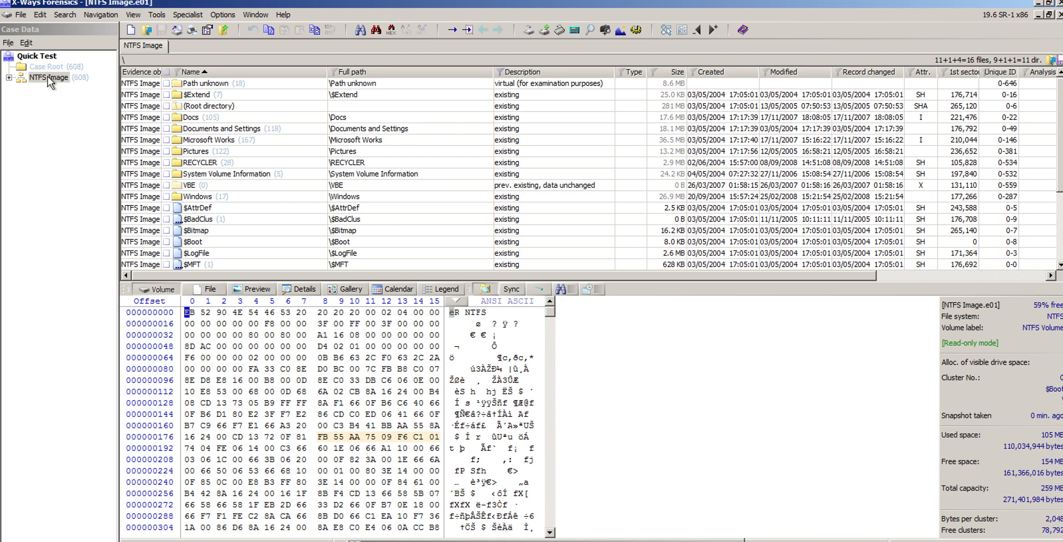
mouse_move(68, 90)
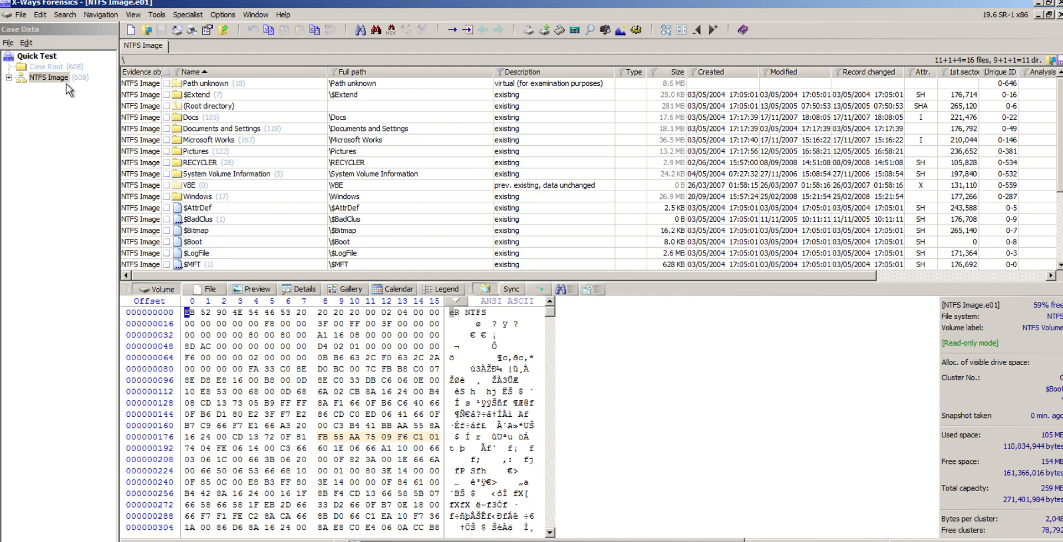
mouse_move(223, 144)
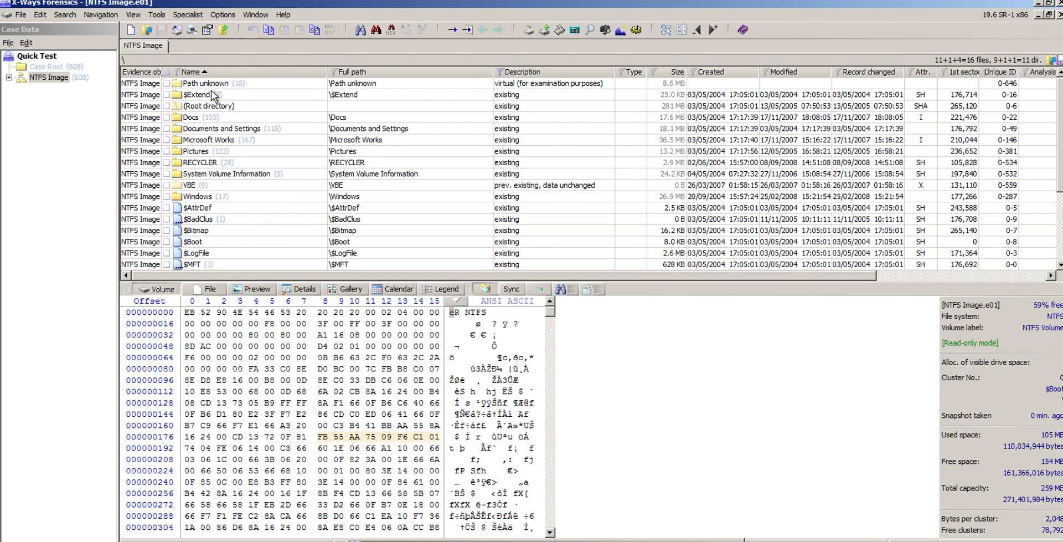
Refine the NTFS Image snapshot with particularly thorough file system data structure search.
left_click(188, 14)
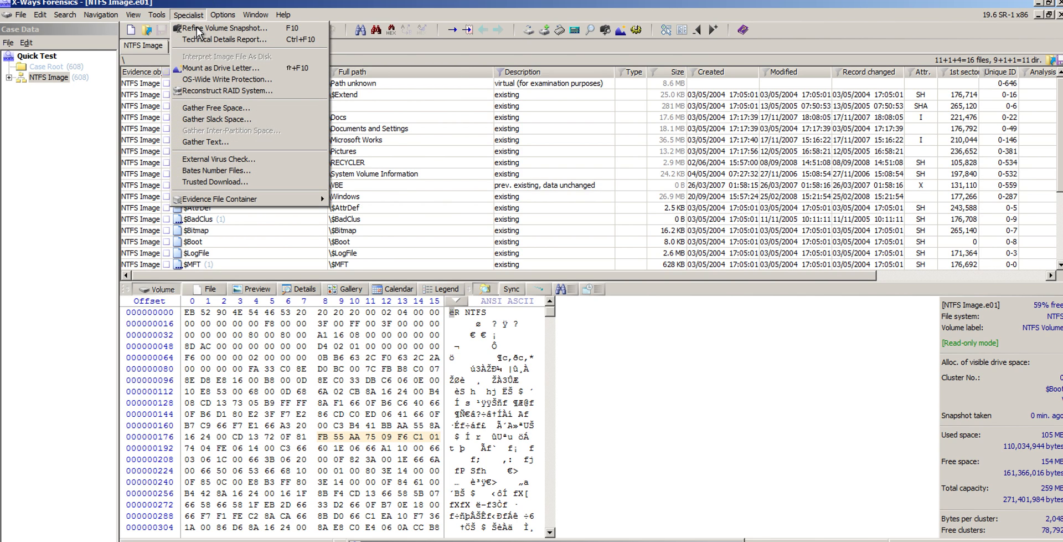
left_click(224, 28)
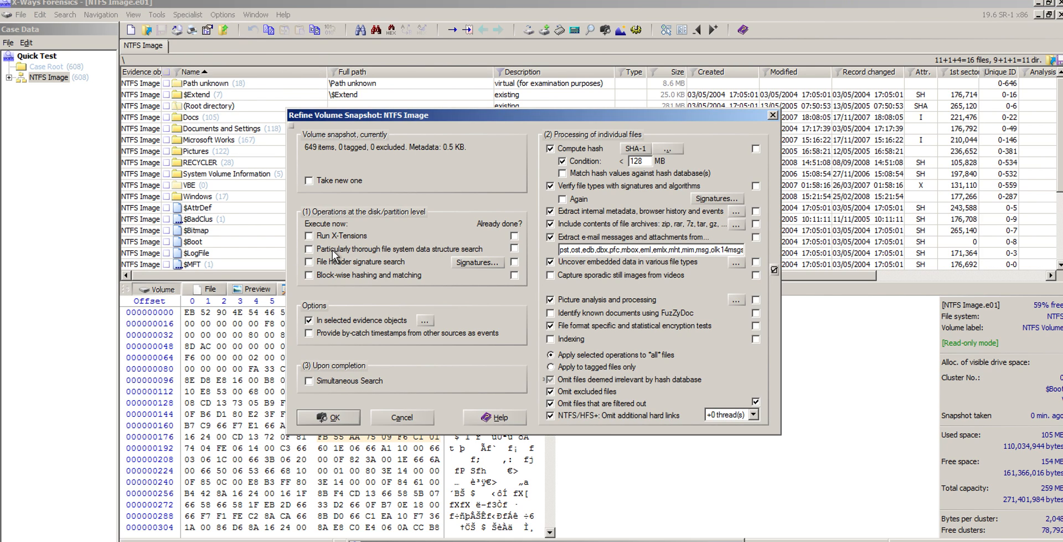
left_click(309, 248)
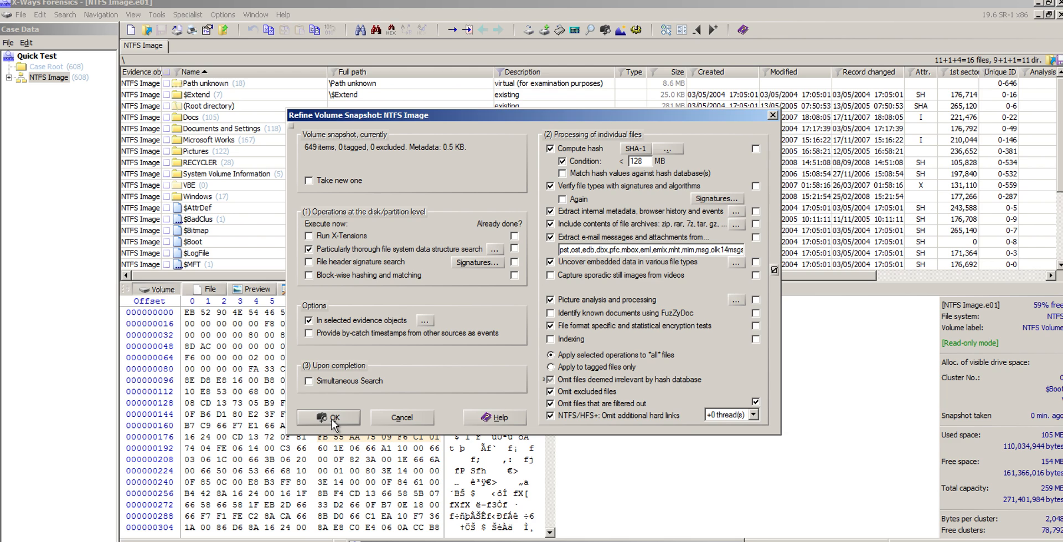
left_click(328, 416)
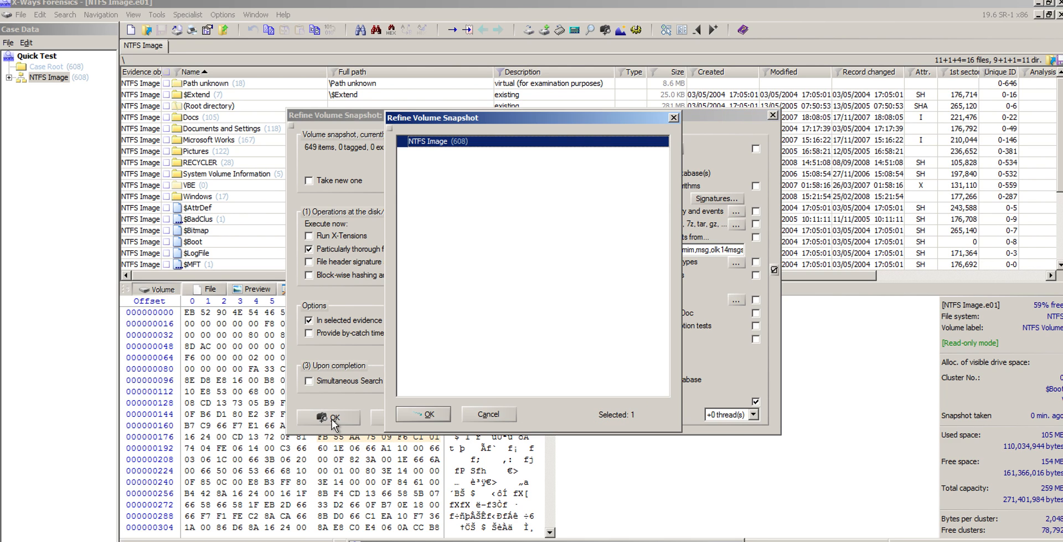
left_click(423, 414)
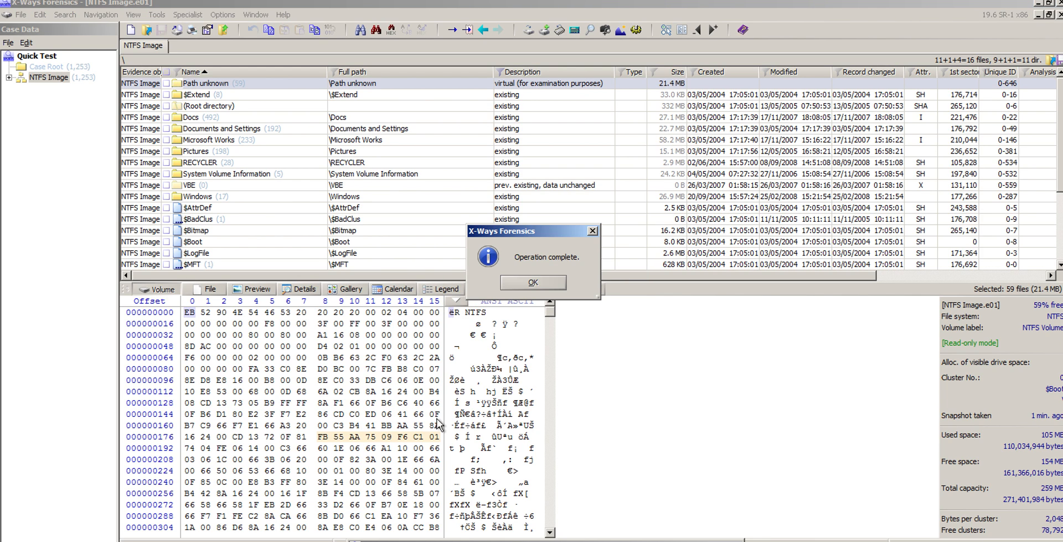
Expand NTFS Image to the Pictures folder and select Alberi.jpg from Thumbs.db.
left_click(531, 282)
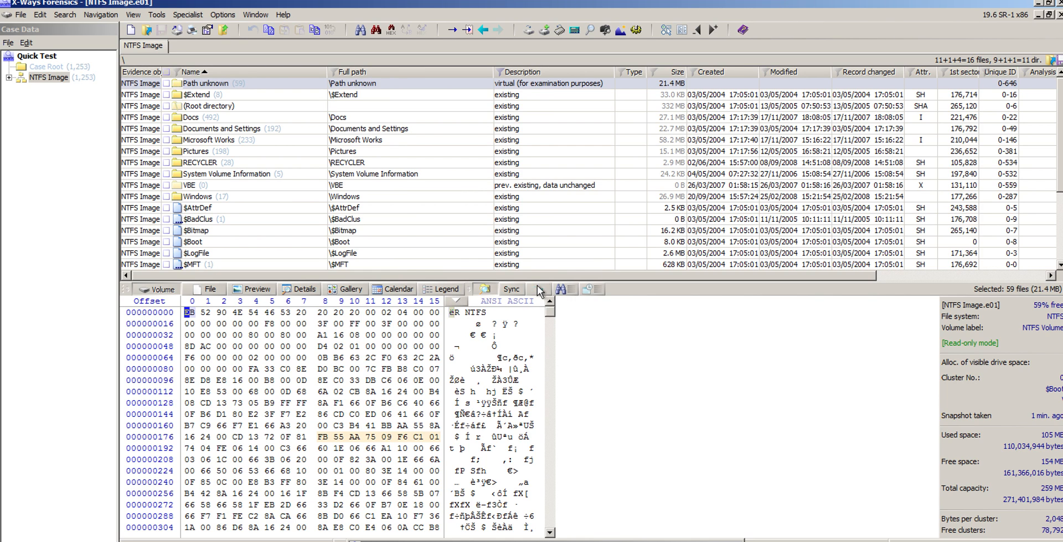
mouse_move(539, 290)
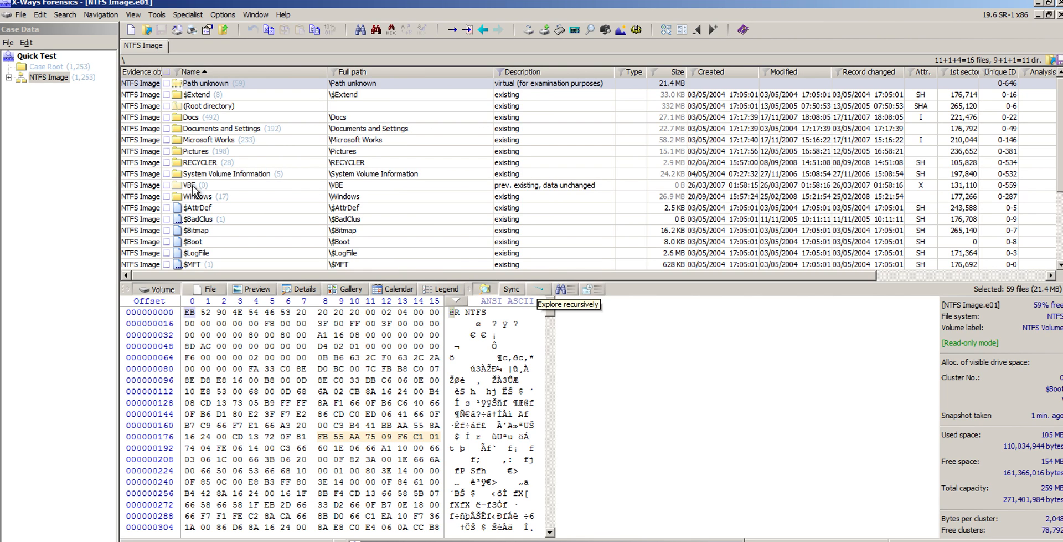
mouse_move(85, 79)
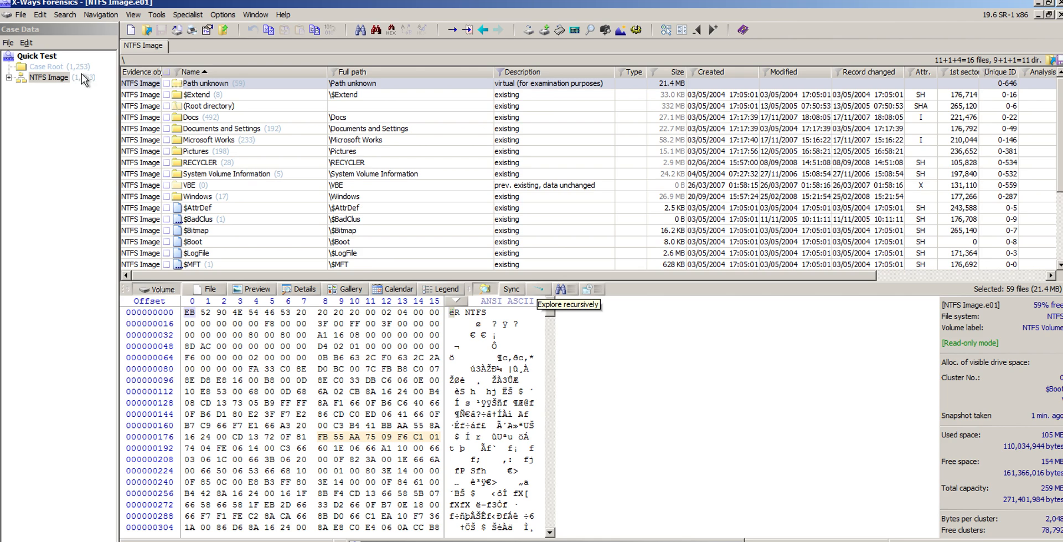
left_click(10, 76)
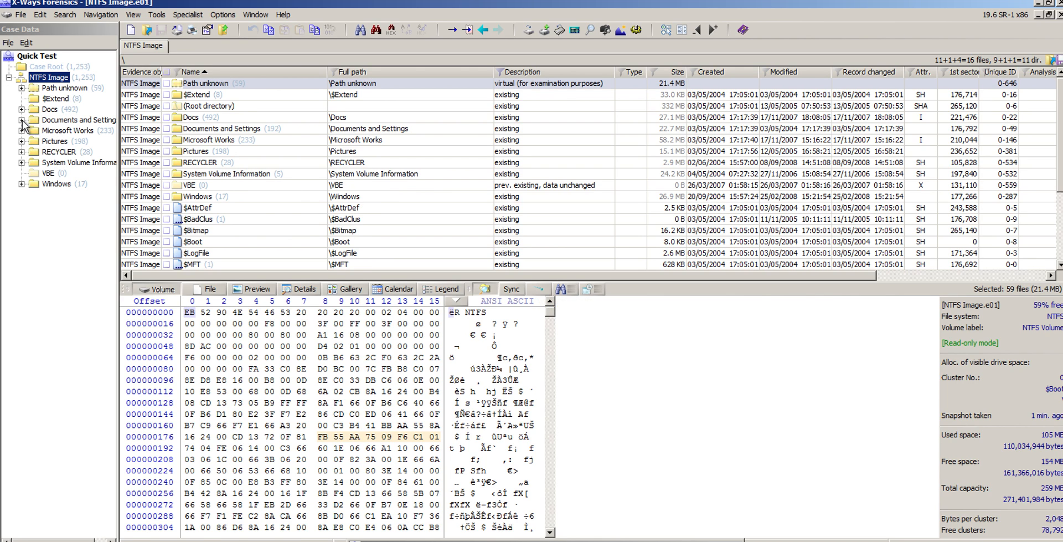
left_click(23, 120)
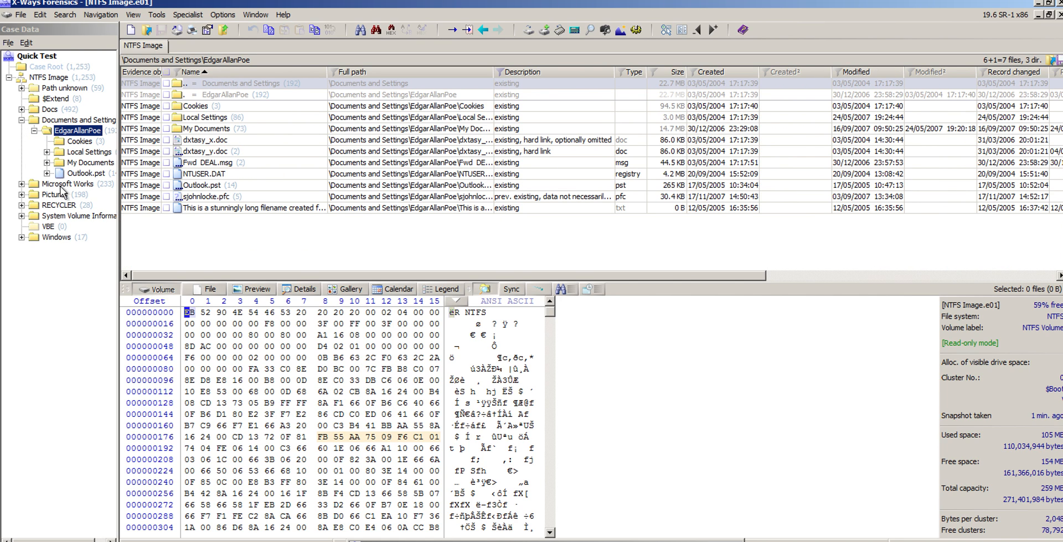
left_click(54, 194)
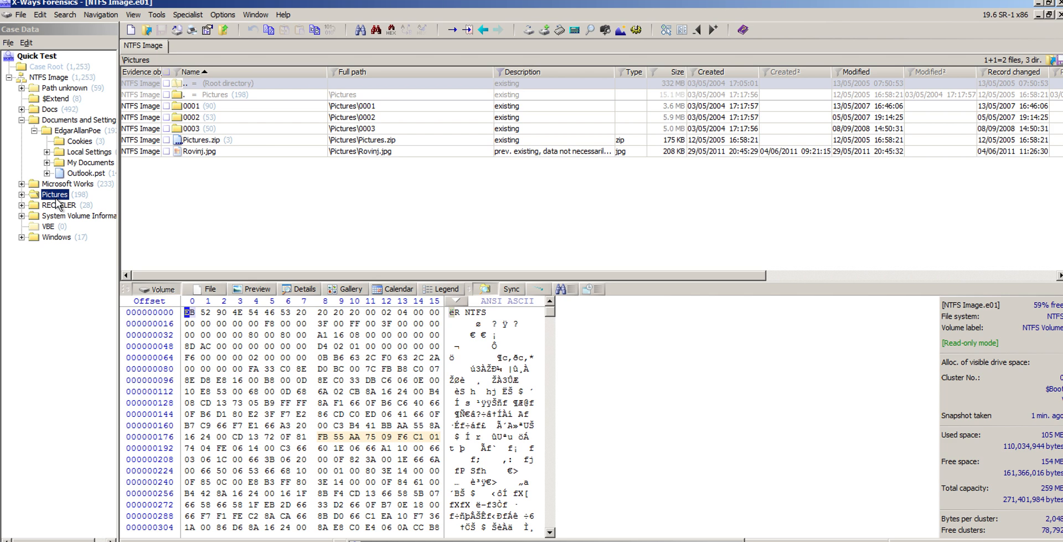
left_click(55, 195)
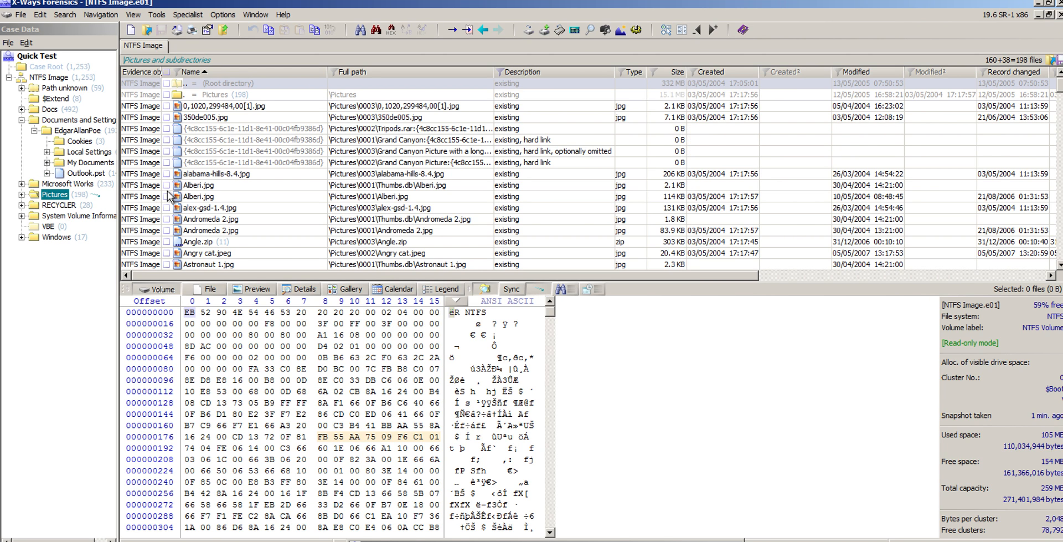
left_click(199, 185)
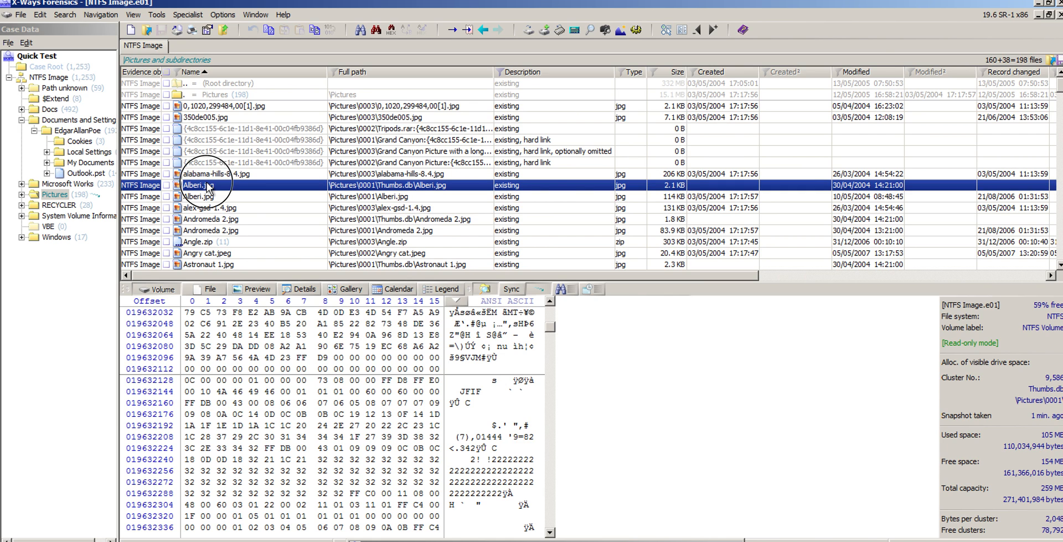
Add a report table named 'Private and Confidential' in Alberi.jpg's report table association.
right_click(197, 184)
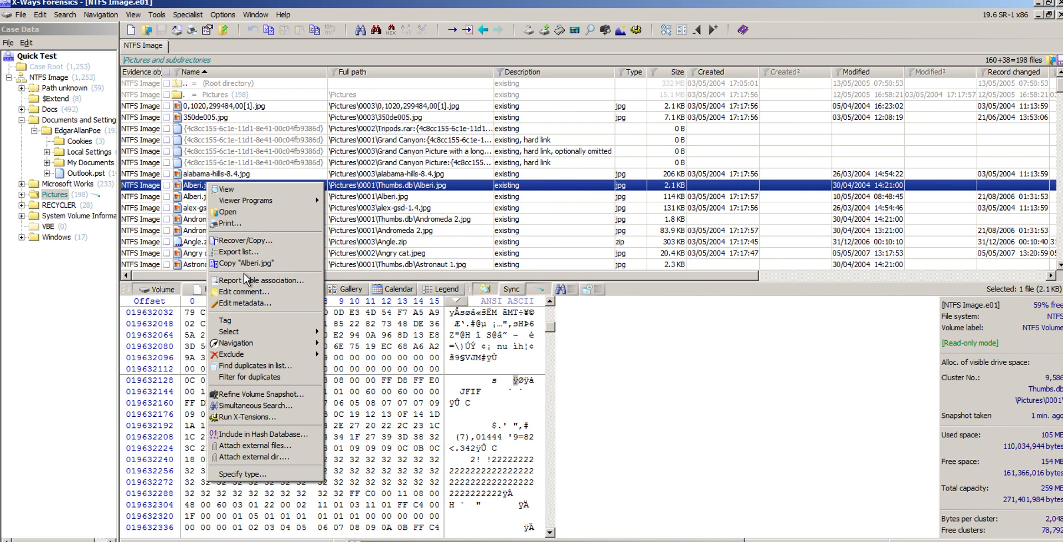
left_click(261, 279)
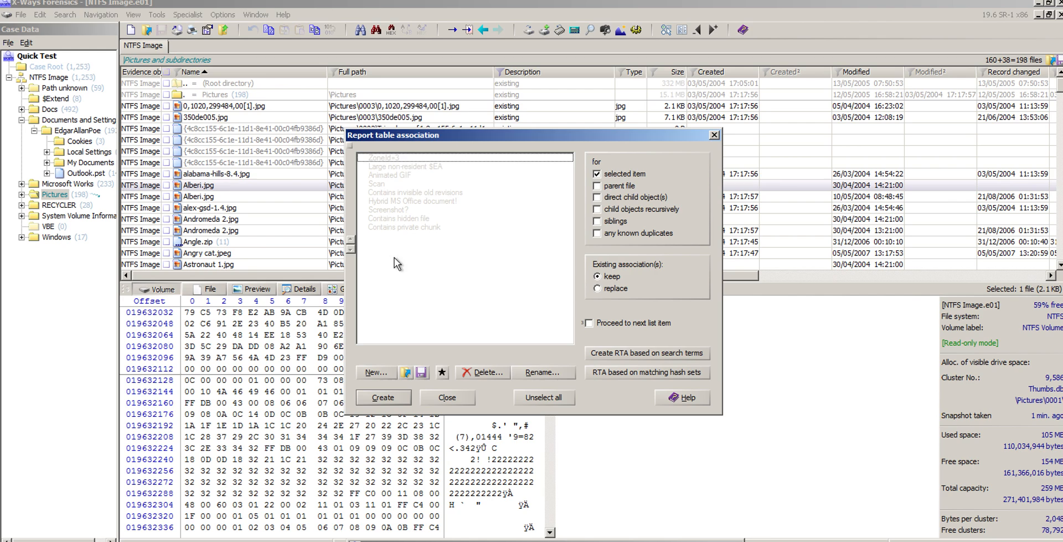
left_click(375, 372)
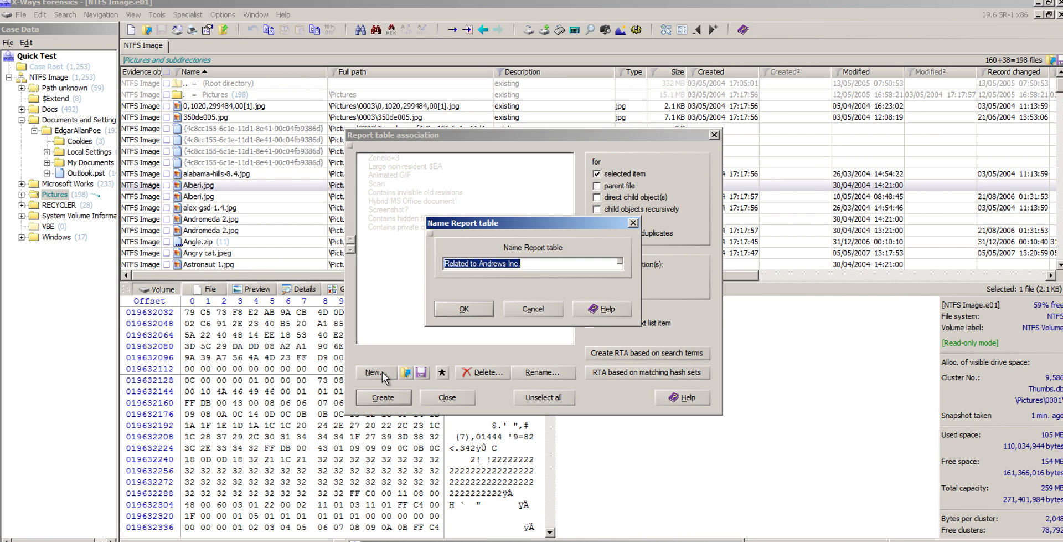
type("Privte and Confidential")
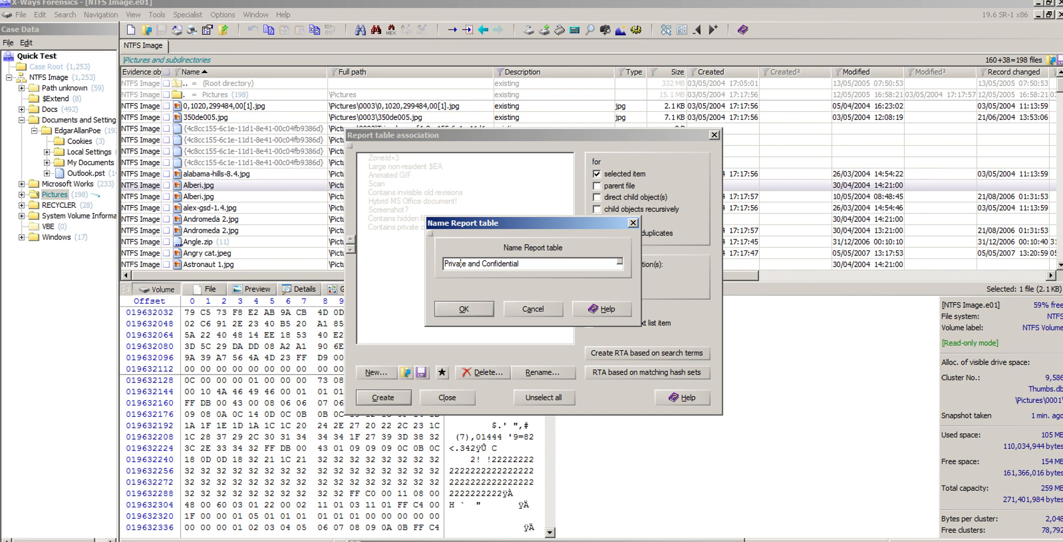
left_click(463, 309)
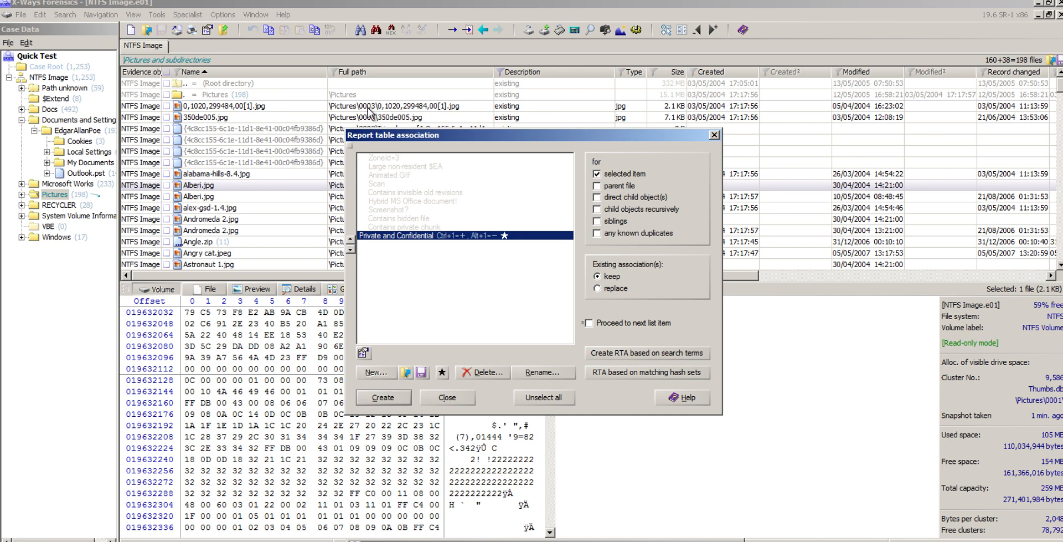
Add report tables 'Legally Privileged' and 'Pictures of Person A'.
left_click(377, 372)
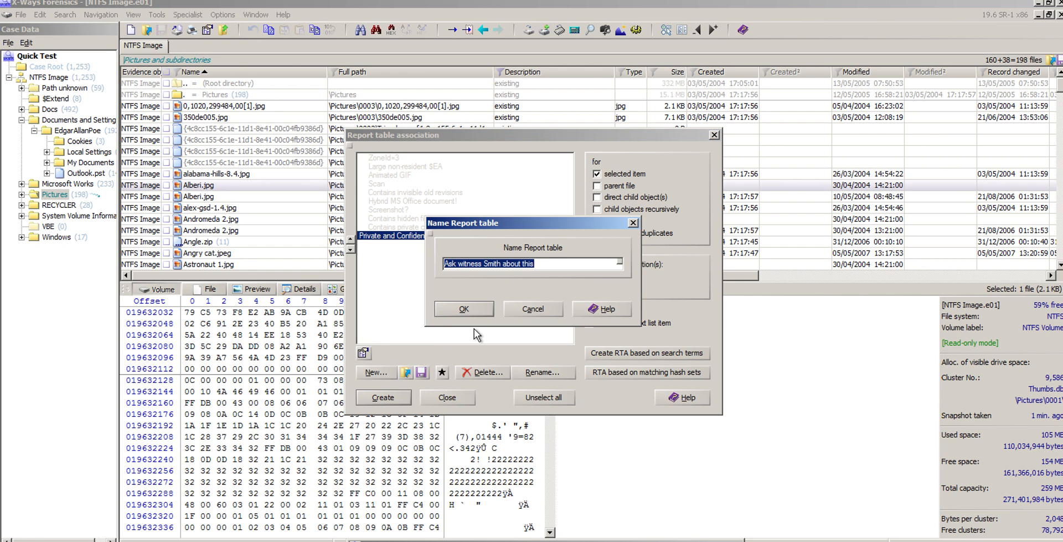
type("Legally Privil")
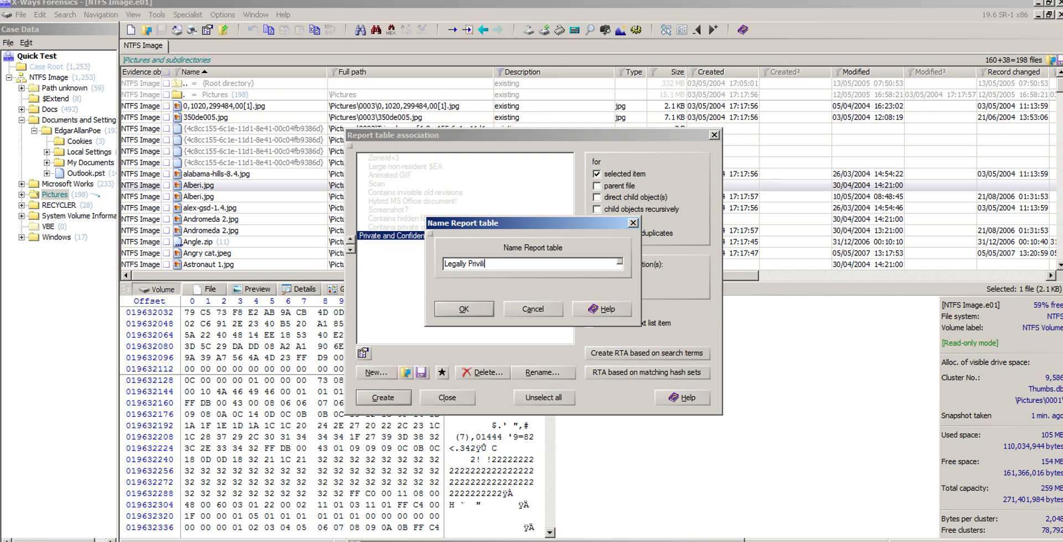
type("ged")
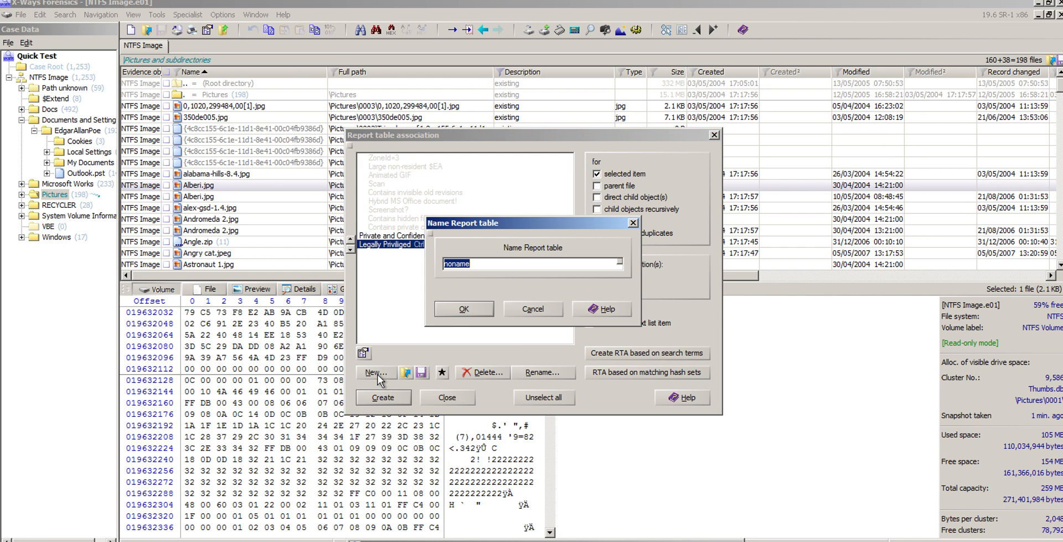
type("Pictures of Person A")
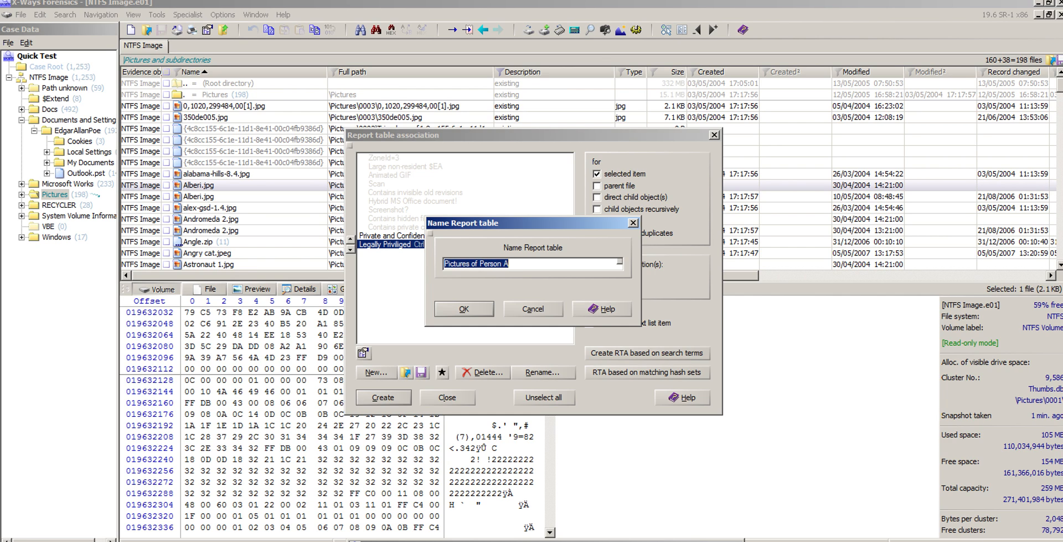
left_click(463, 308)
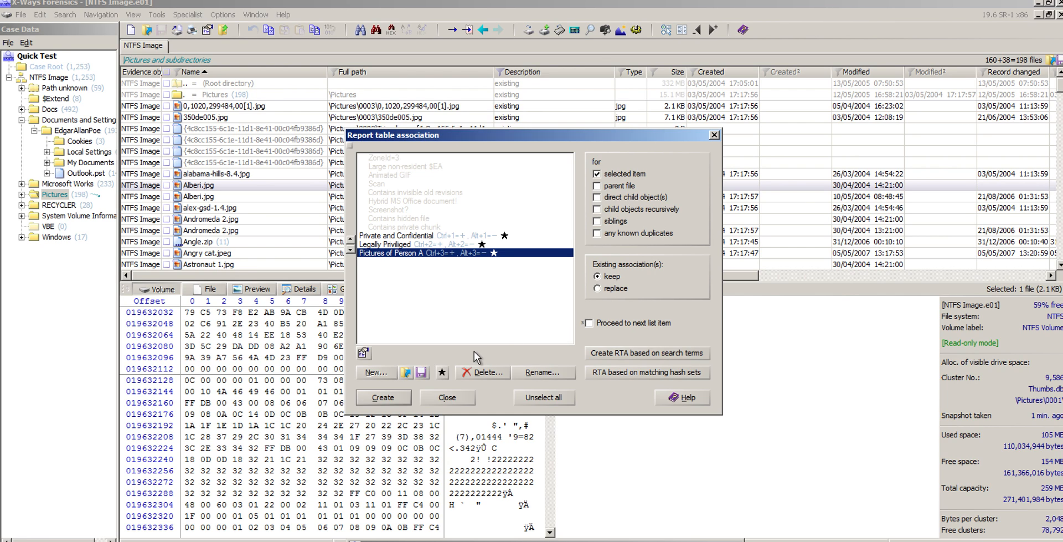
Add report tables 'Pictures of Person B' and 'Documentation Relating to Company A'.
left_click(374, 372)
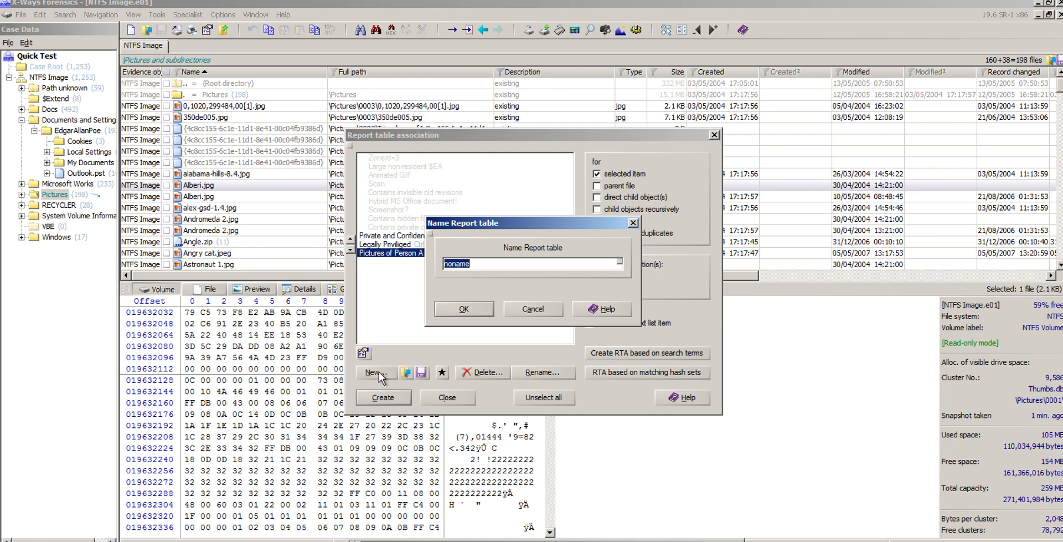
type("Pictures of Person B")
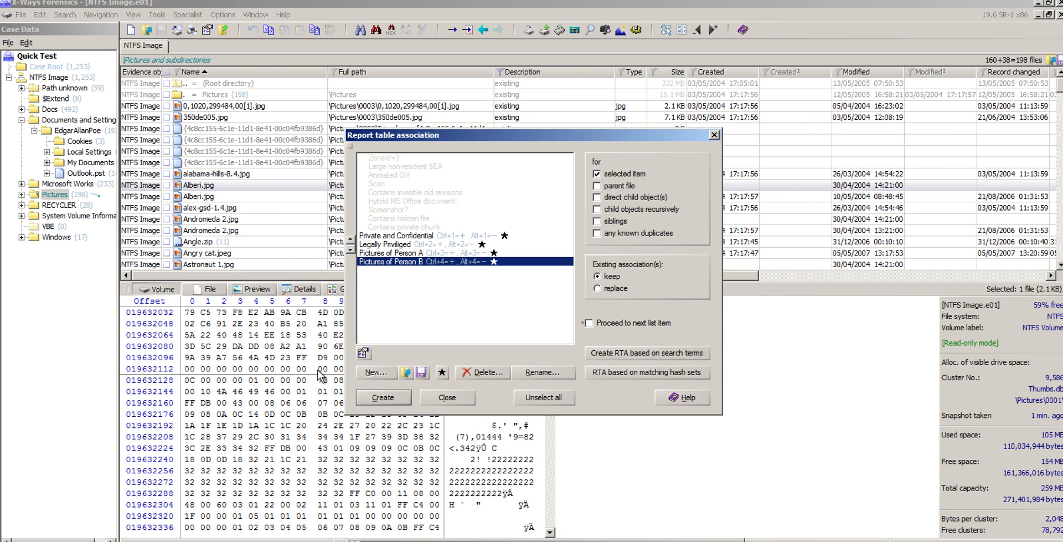
left_click(375, 372)
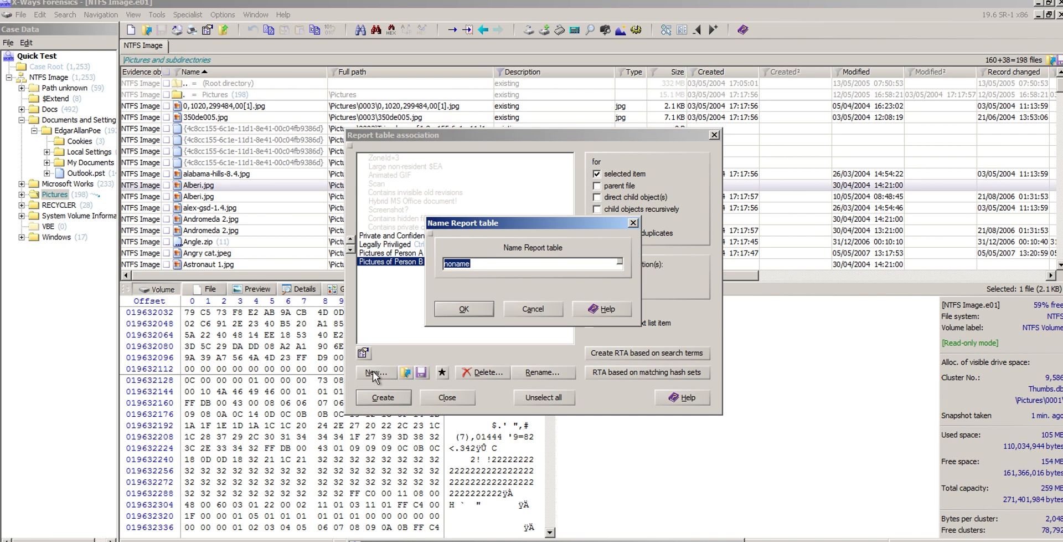
type("Documentation Relating to Company")
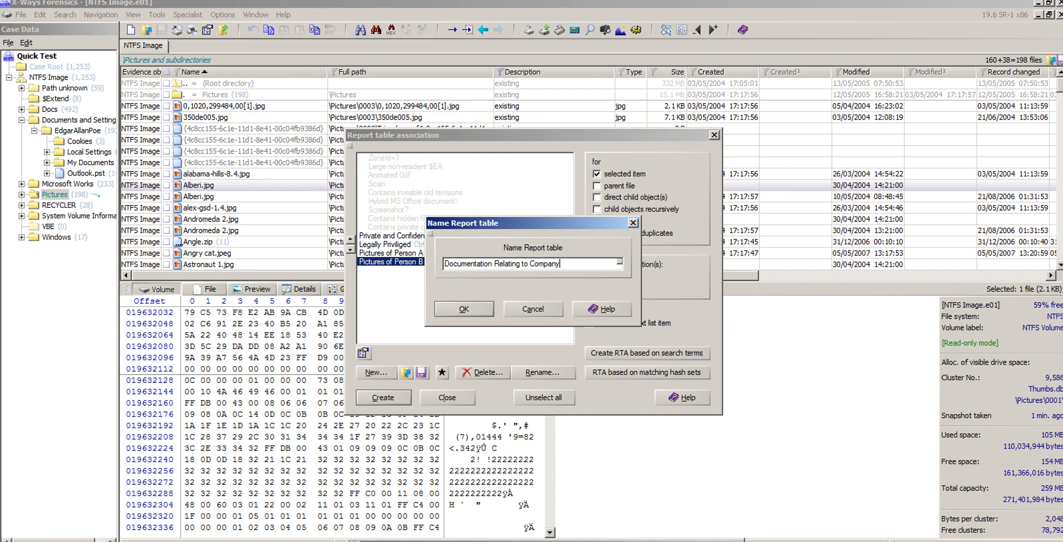
type("A")
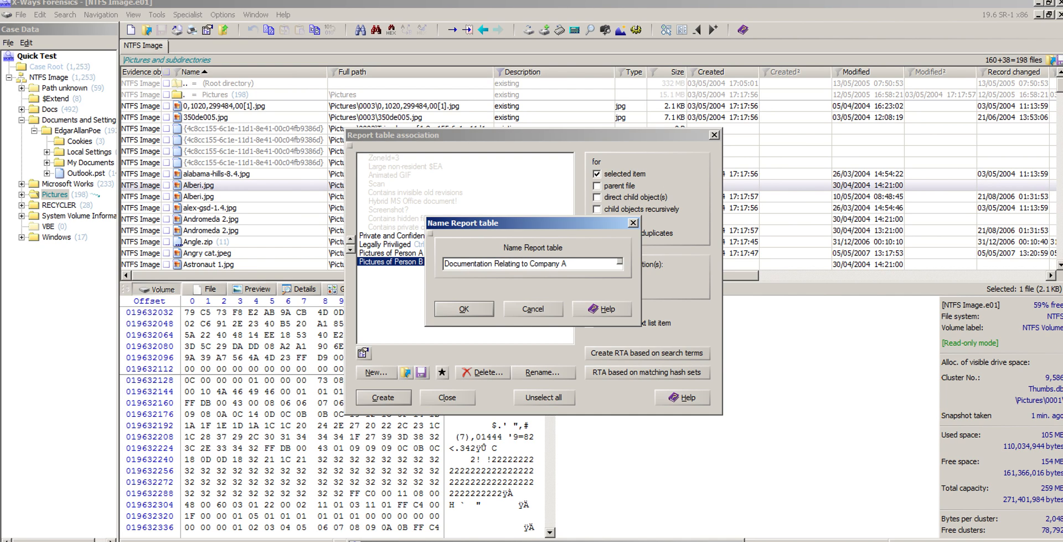
left_click(463, 308)
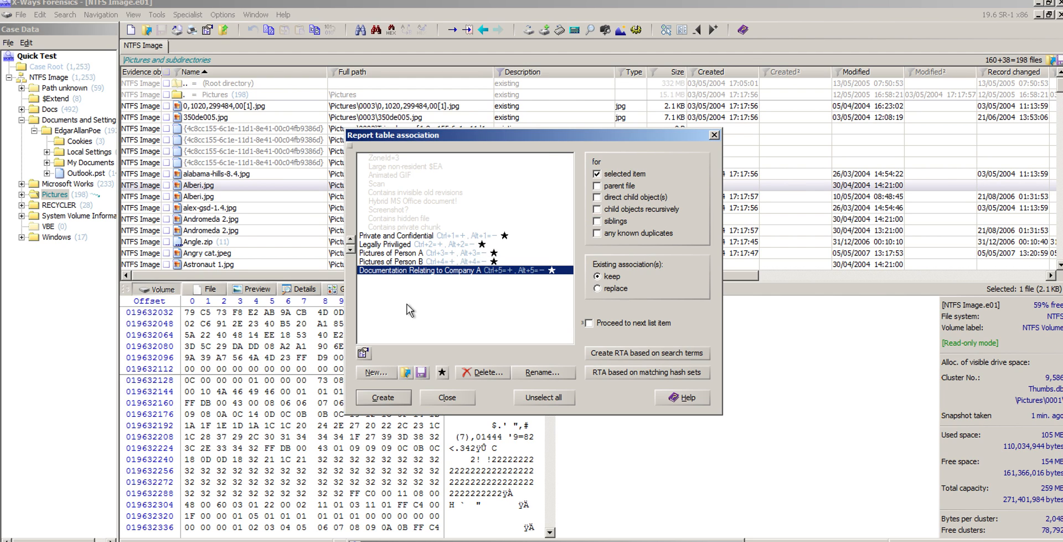
mouse_move(381, 242)
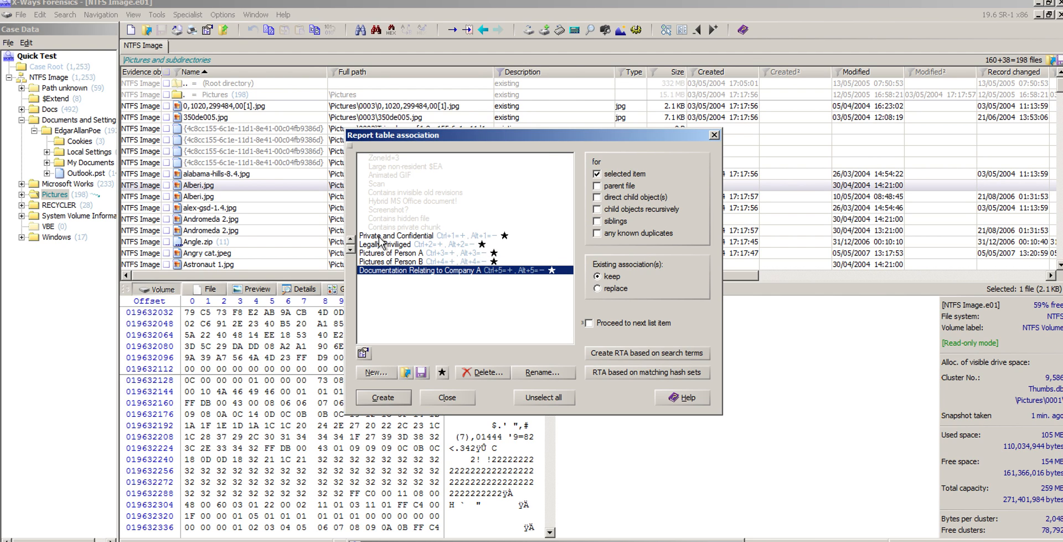
mouse_move(398, 278)
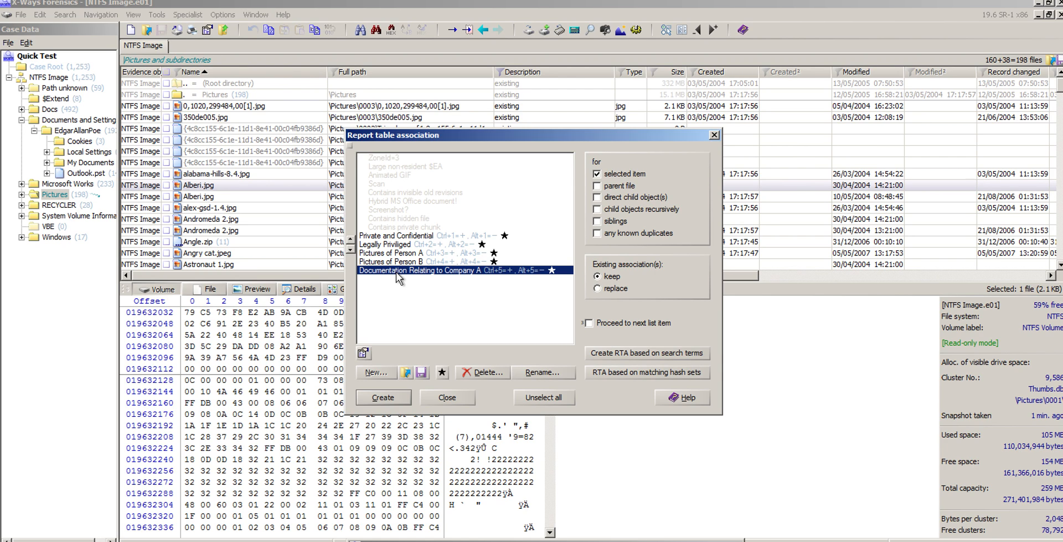
mouse_move(420, 288)
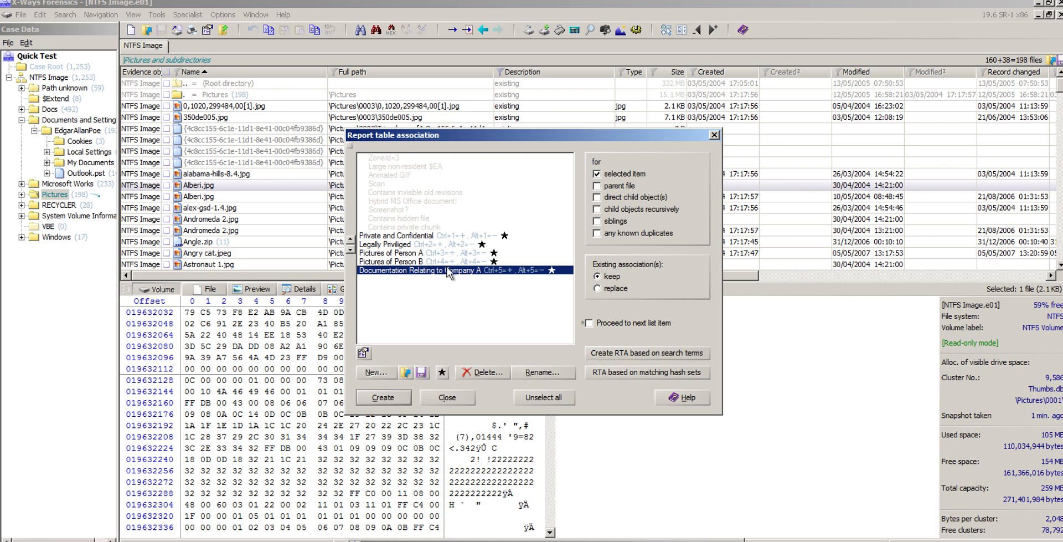
mouse_move(420, 283)
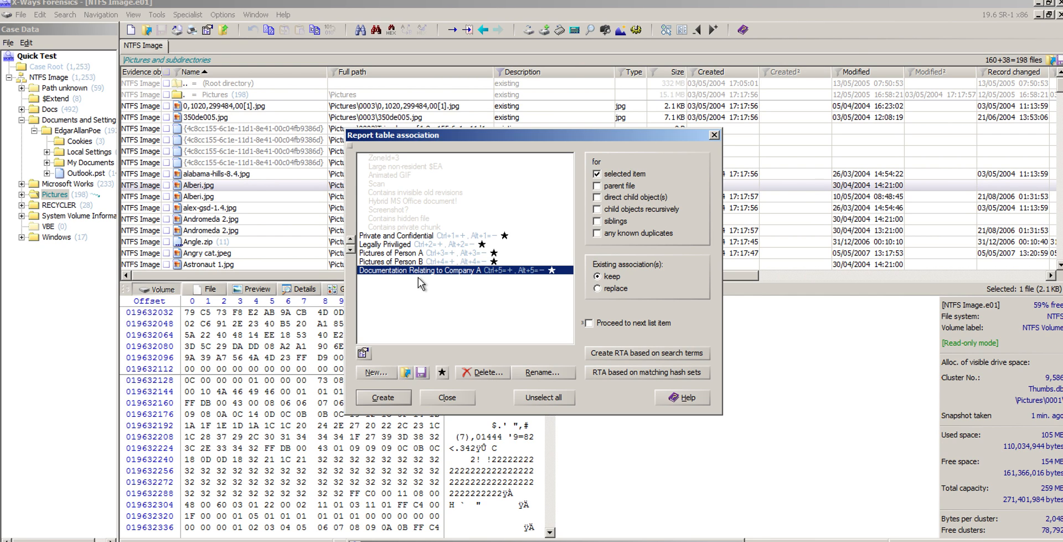
mouse_move(440, 303)
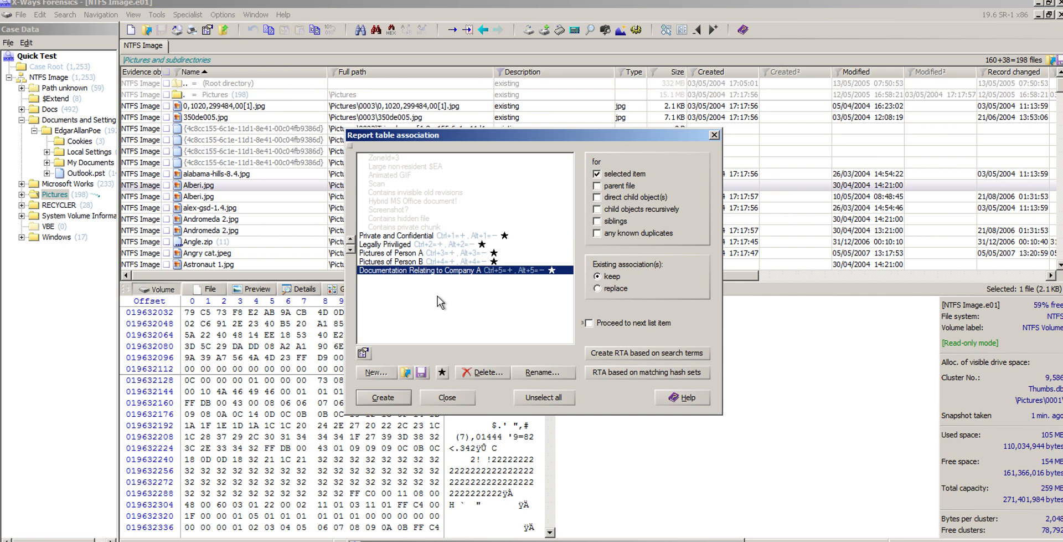
mouse_move(456, 295)
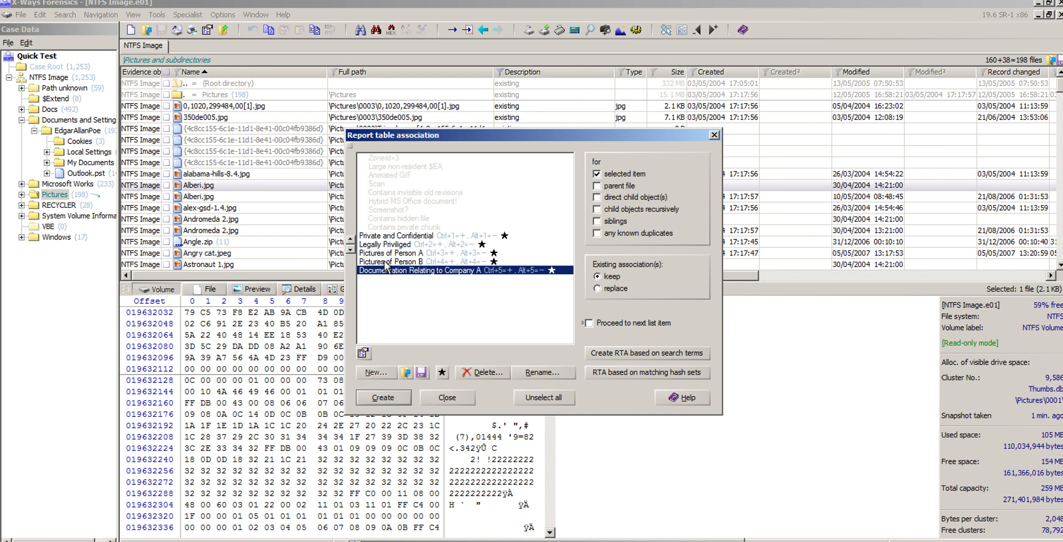
mouse_move(419, 344)
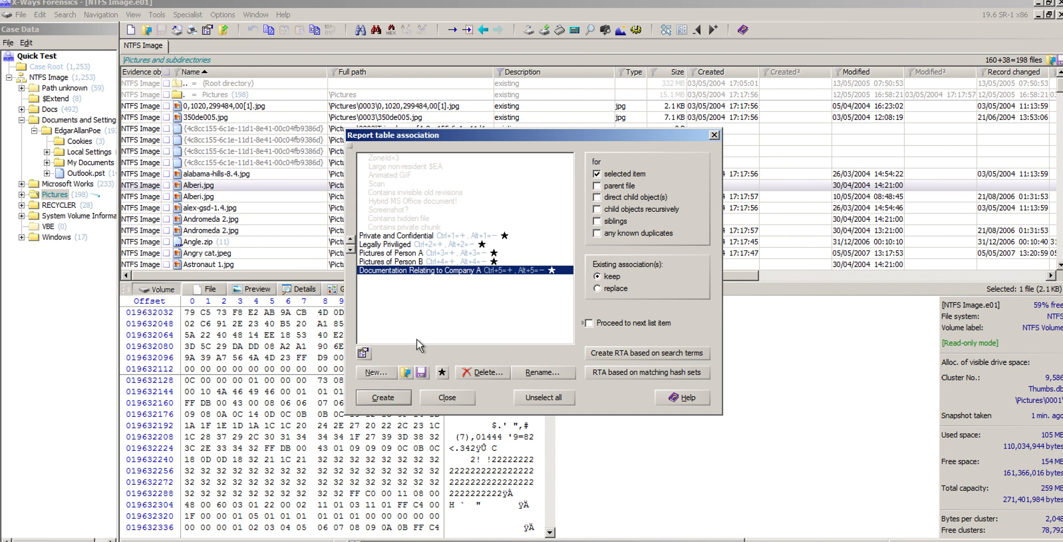
mouse_move(406, 371)
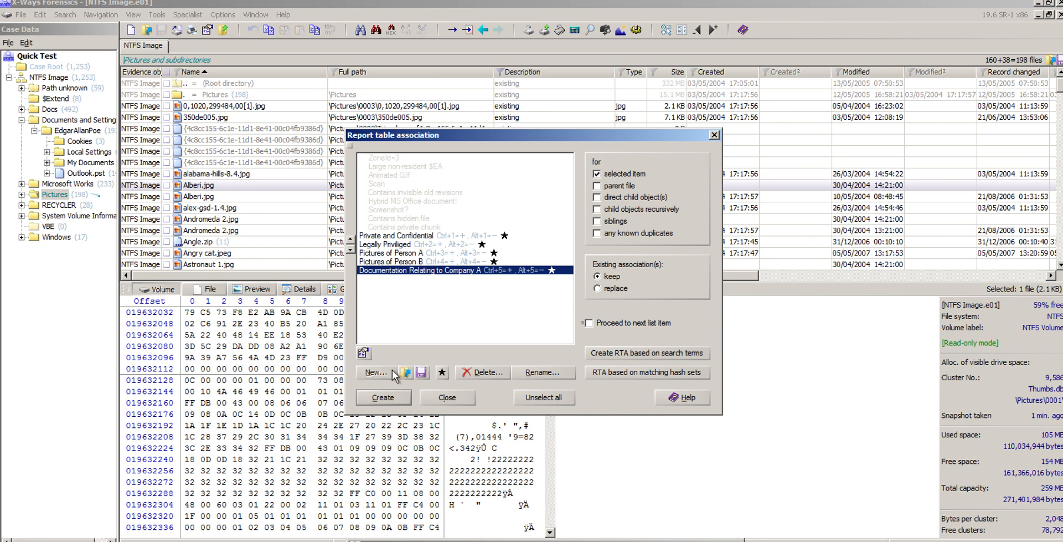
Save the five report tables as ReportTablesA.txt and confirm replacing the existing file.
left_click(422, 372)
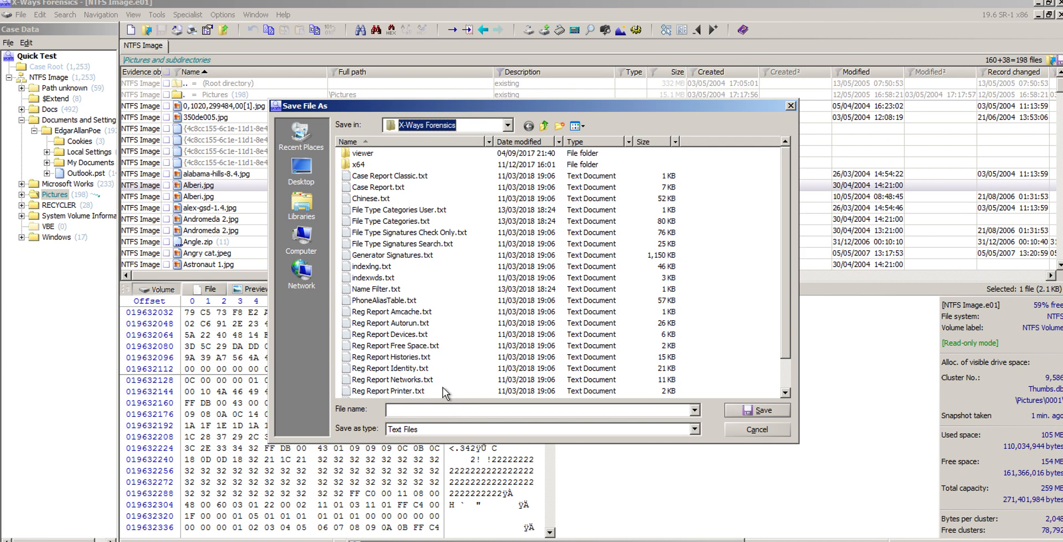
left_click(535, 408)
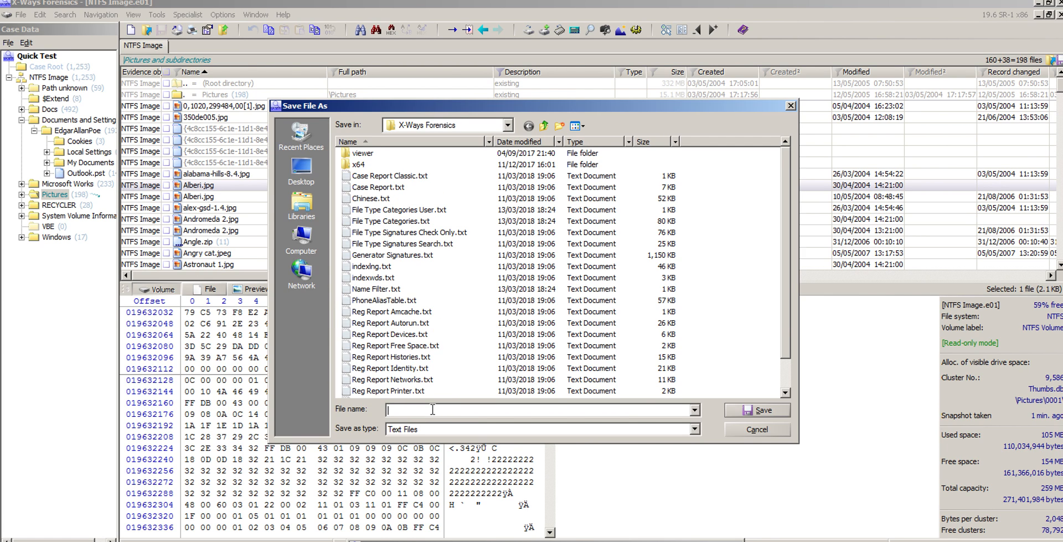
type("ReportTables")
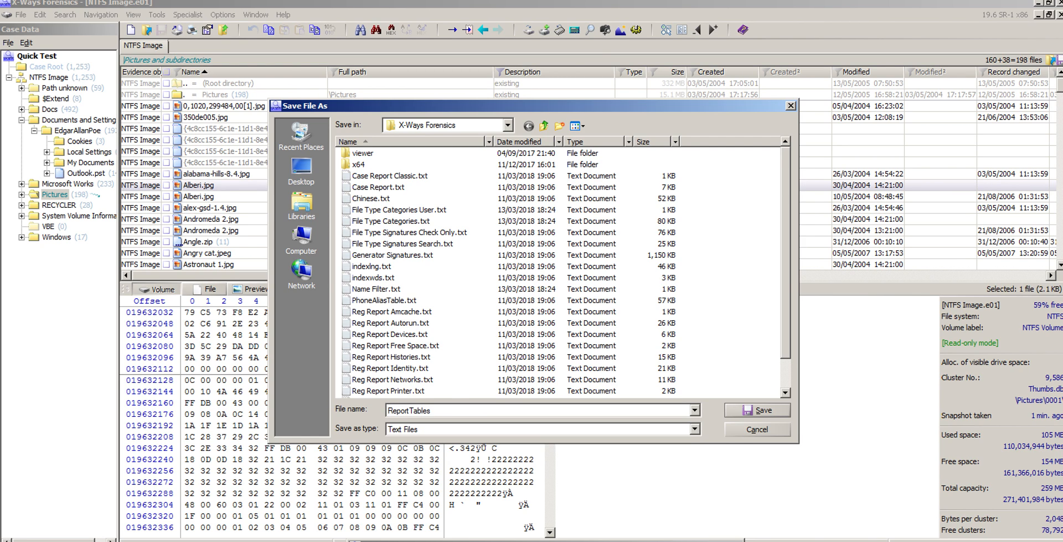
type("A")
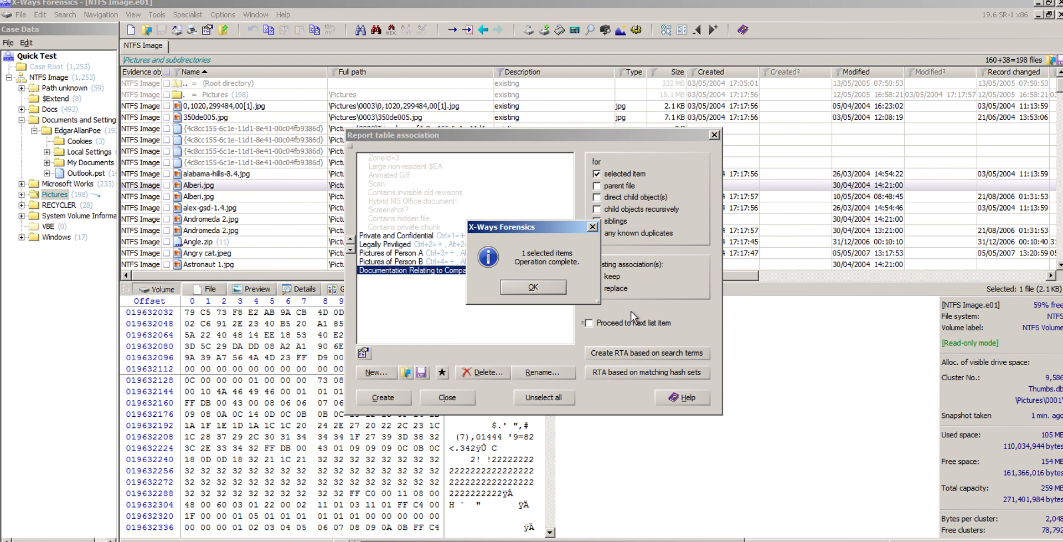
left_click(532, 286)
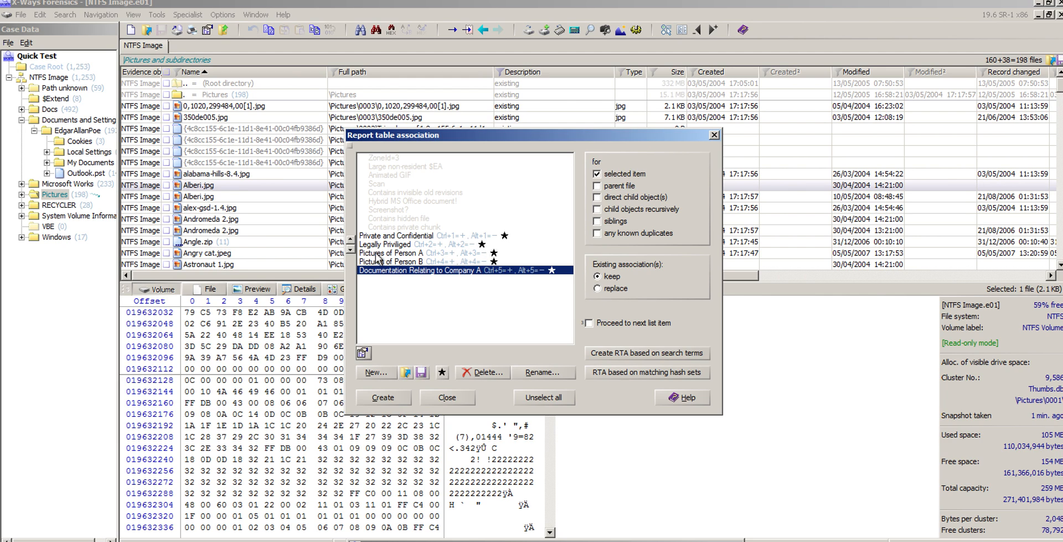
mouse_move(383, 282)
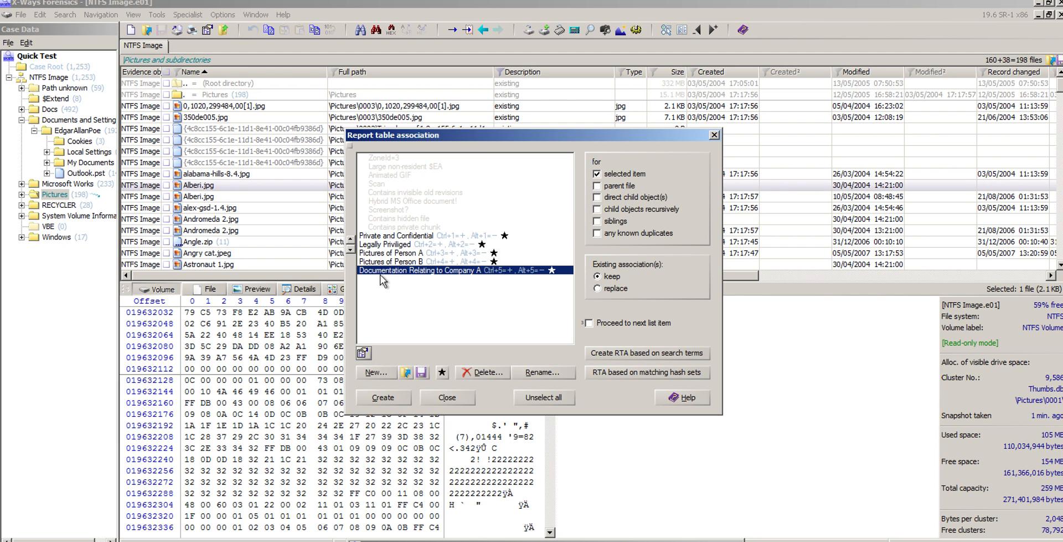
left_click(399, 235)
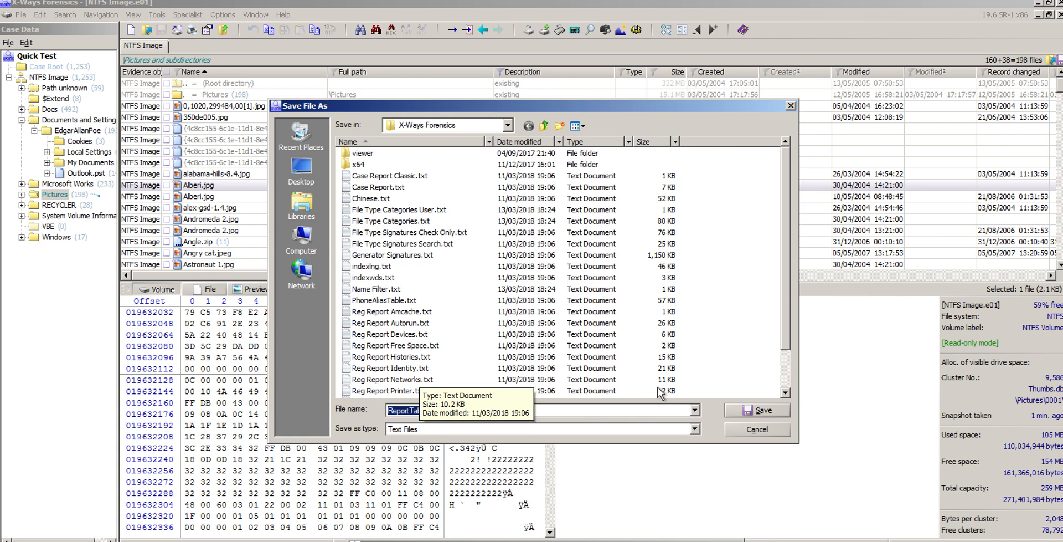
left_click(757, 410)
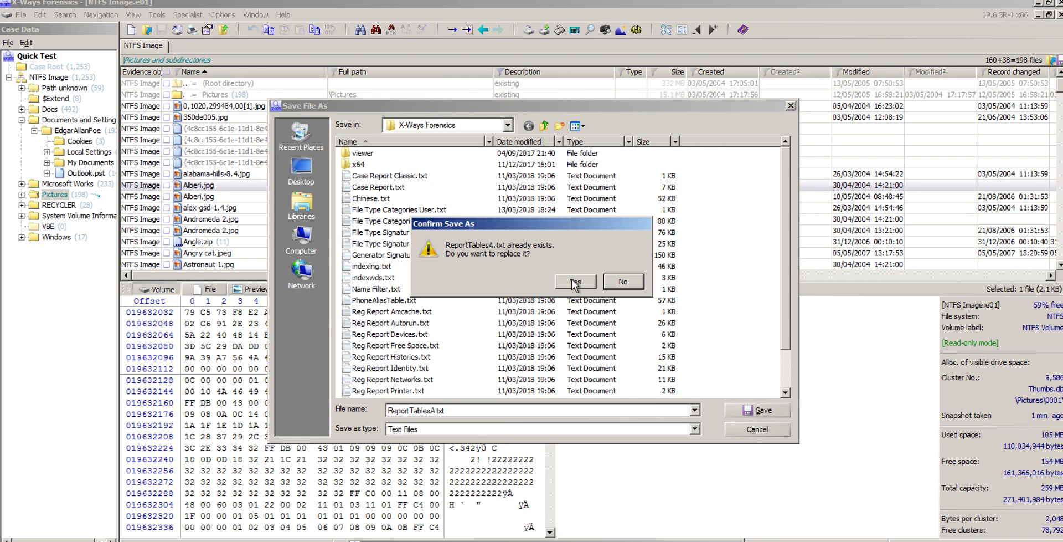
left_click(573, 281)
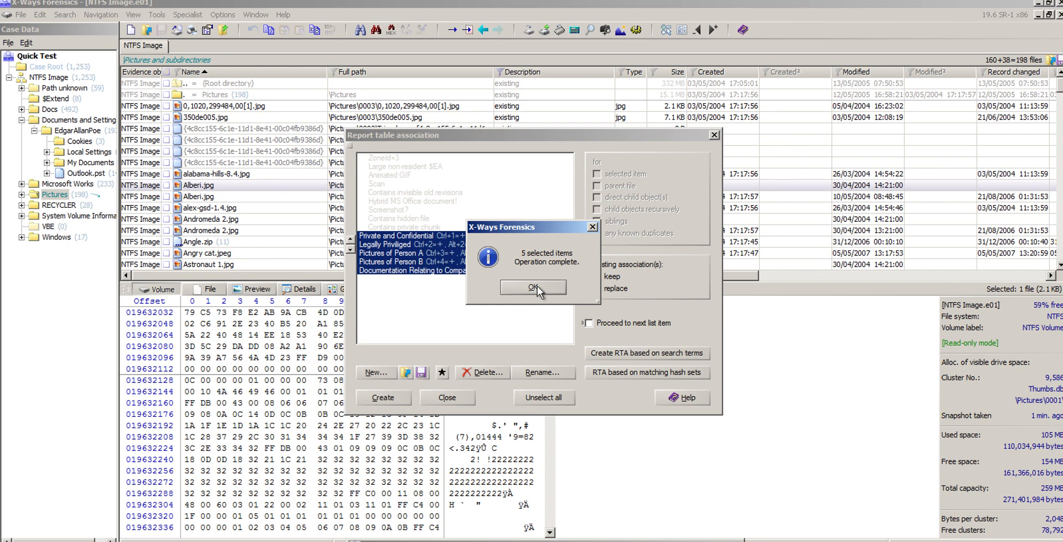
Dismiss the save message, then delete the five named report tables and confirm.
left_click(534, 287)
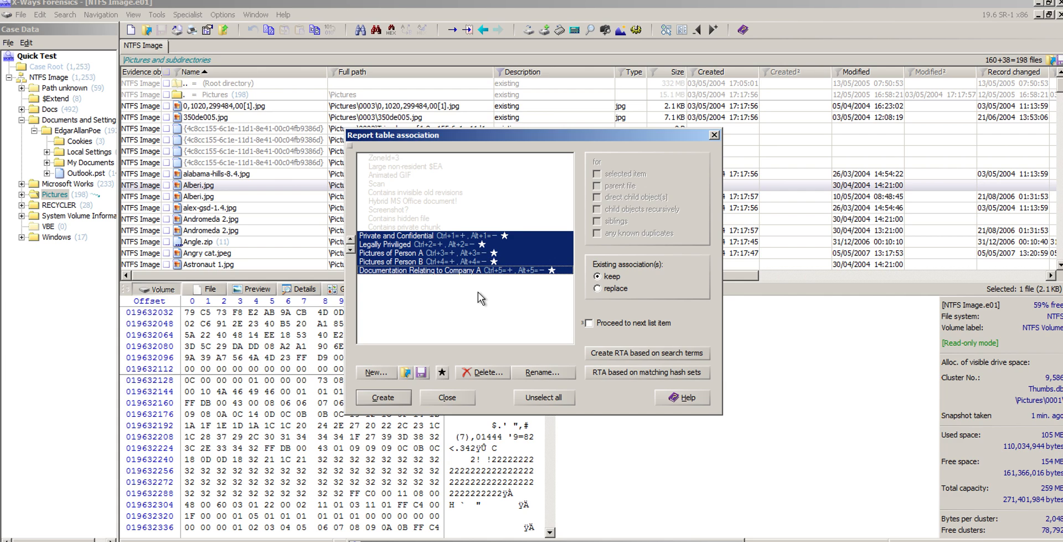
left_click(482, 372)
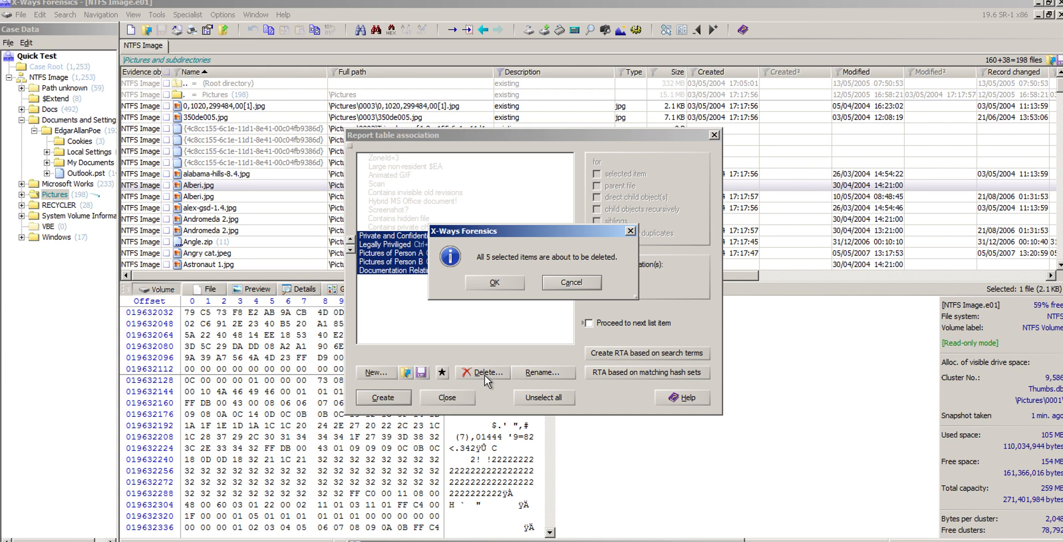
left_click(493, 281)
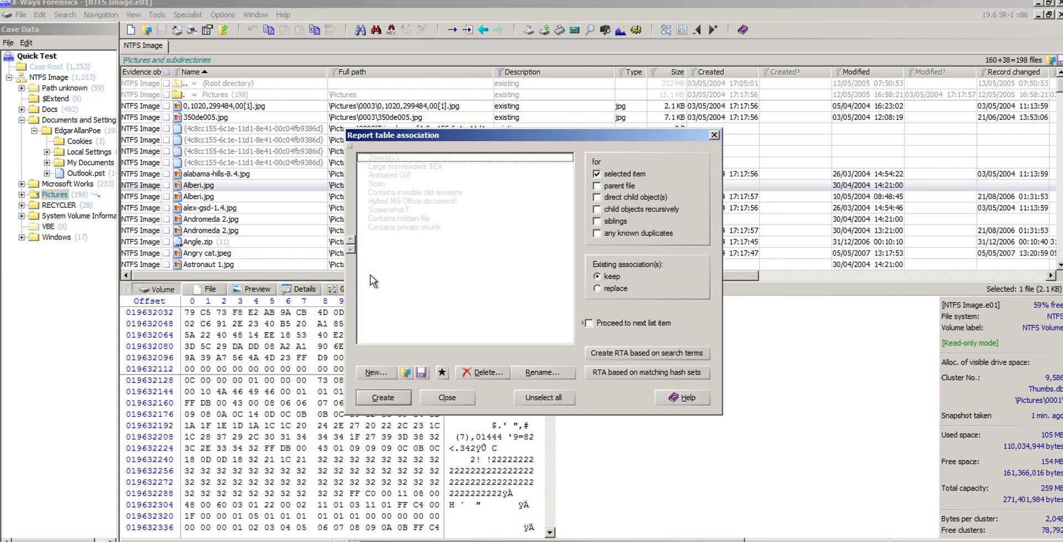
mouse_move(439, 285)
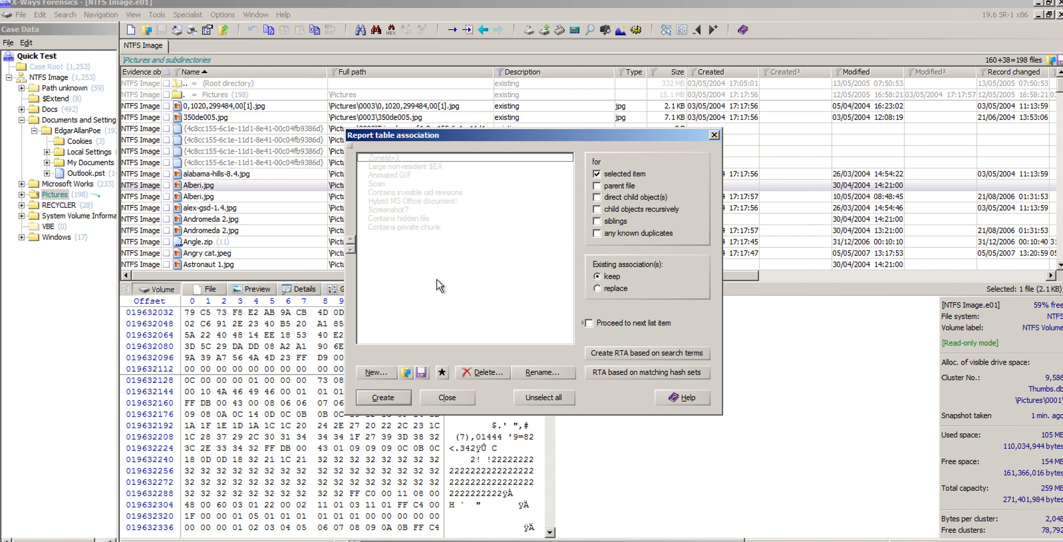
mouse_move(415, 327)
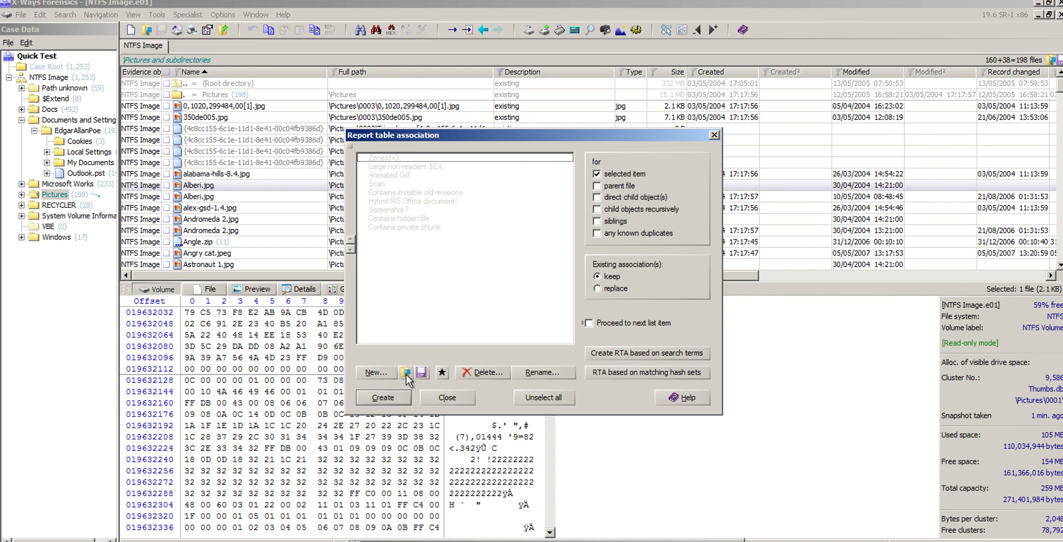
Open the load dialog and browse for ReportTablesA.txt.
left_click(377, 372)
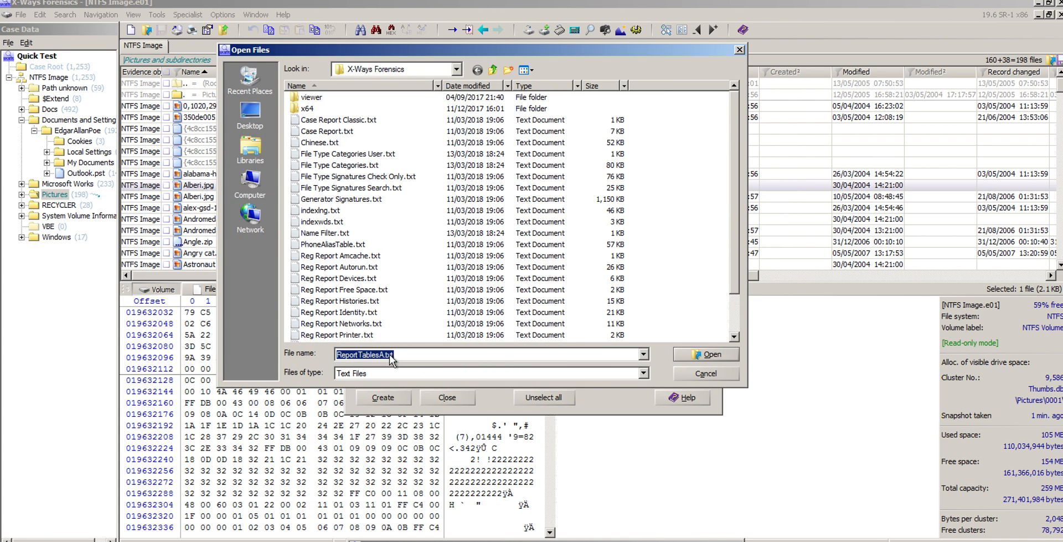
mouse_move(432, 366)
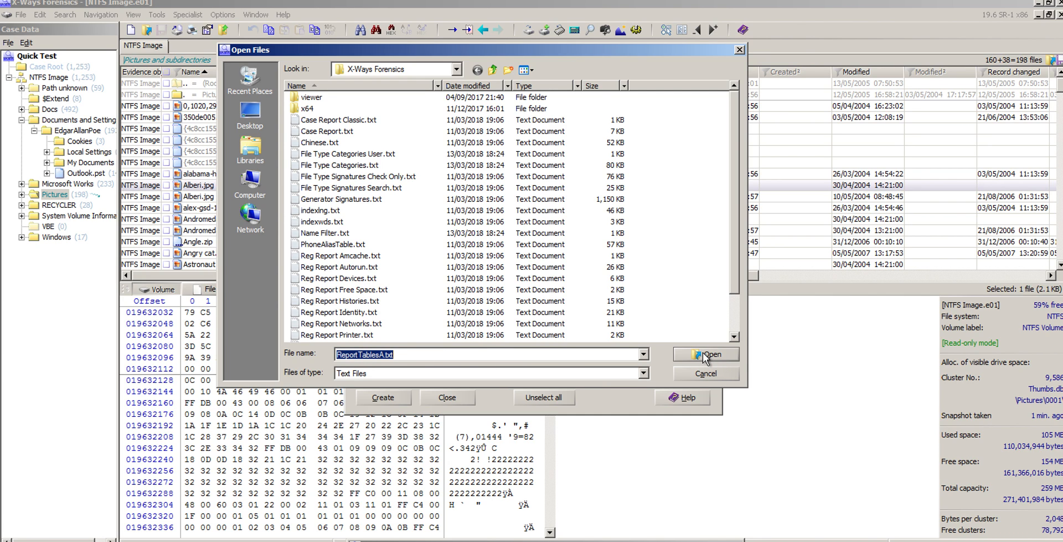
scroll("down", 3)
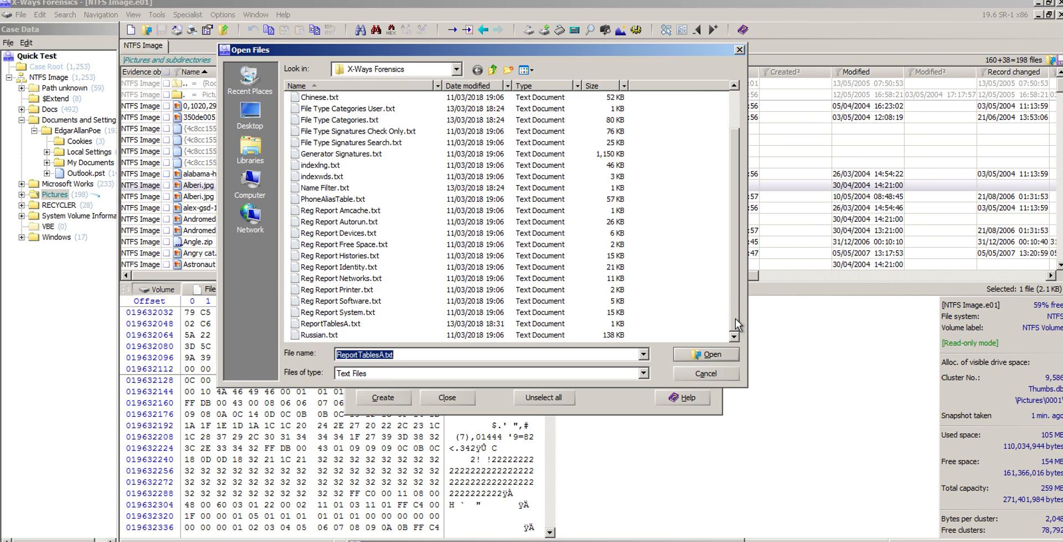
mouse_move(357, 215)
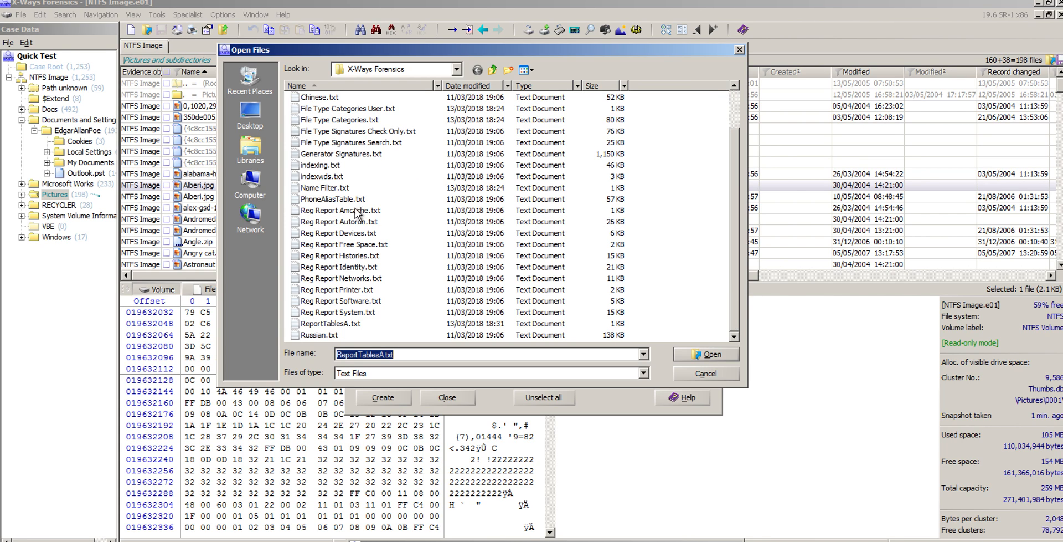
mouse_move(678, 359)
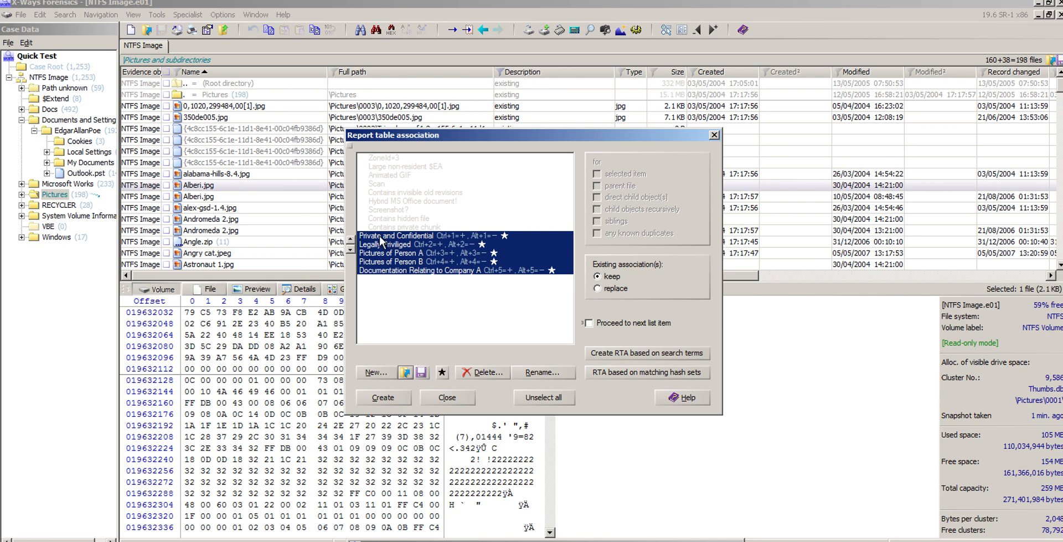
mouse_move(387, 310)
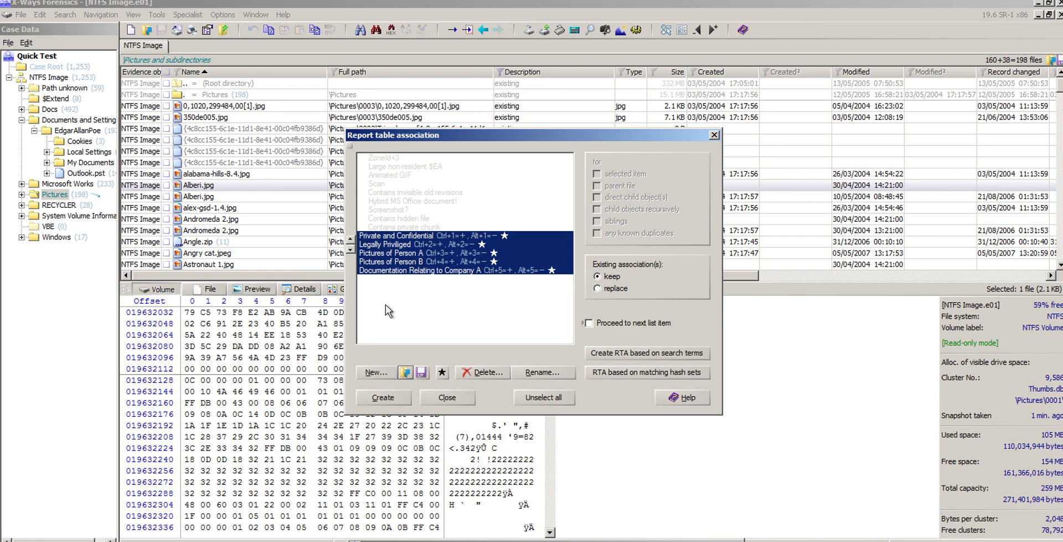
mouse_move(388, 239)
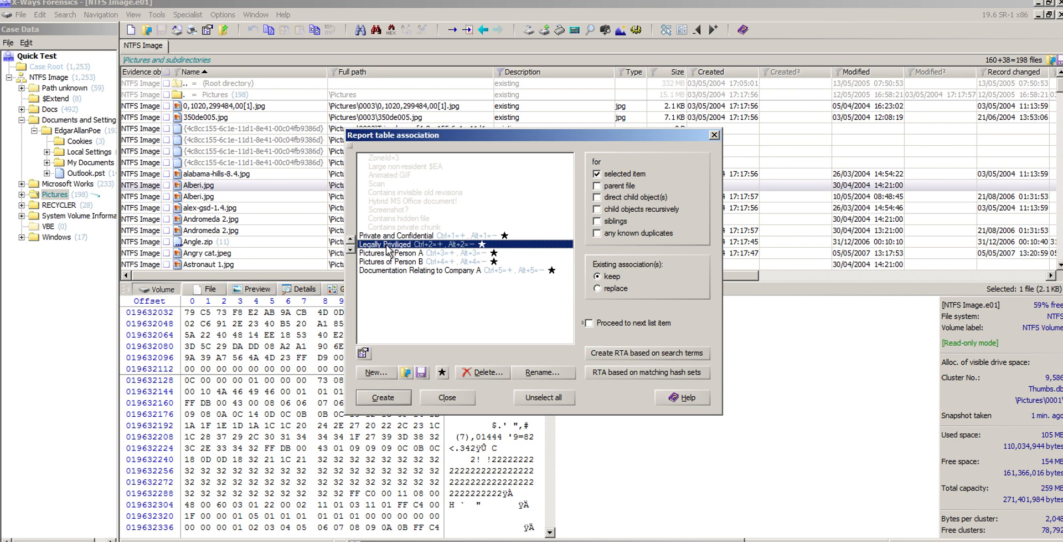
Select Private and Confidential and enter the description 'Type things about each association'.
left_click(399, 235)
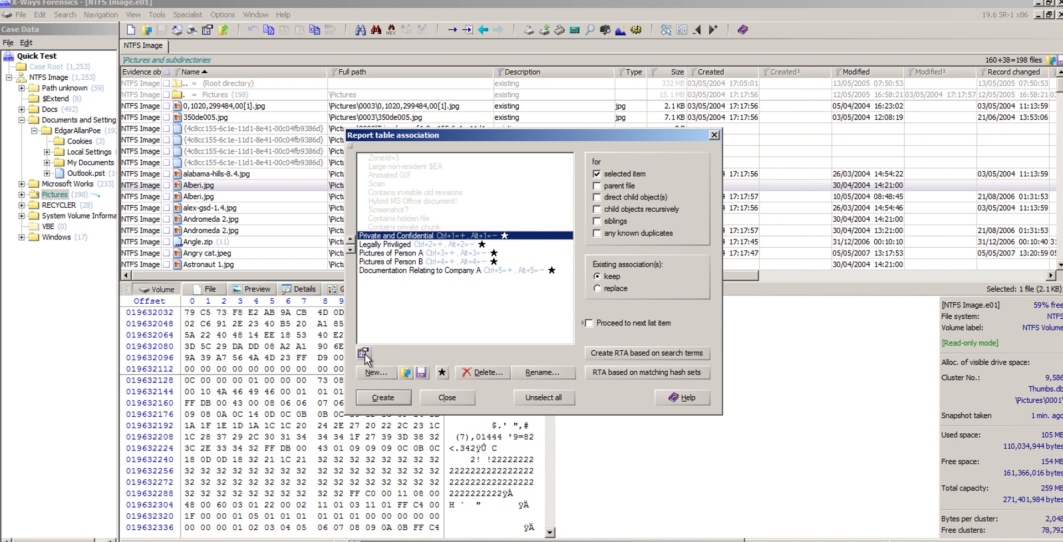
left_click(420, 253)
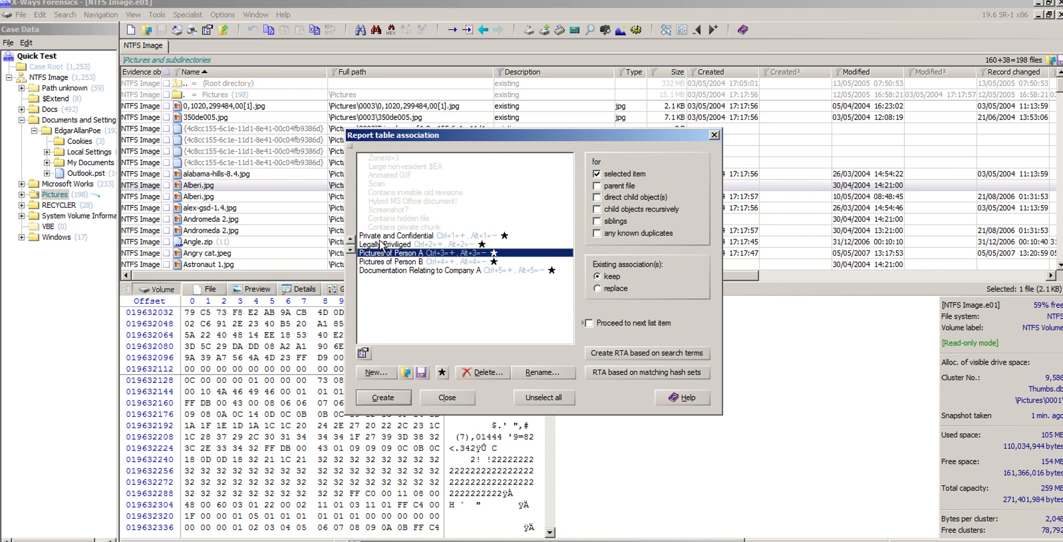
left_click(400, 235)
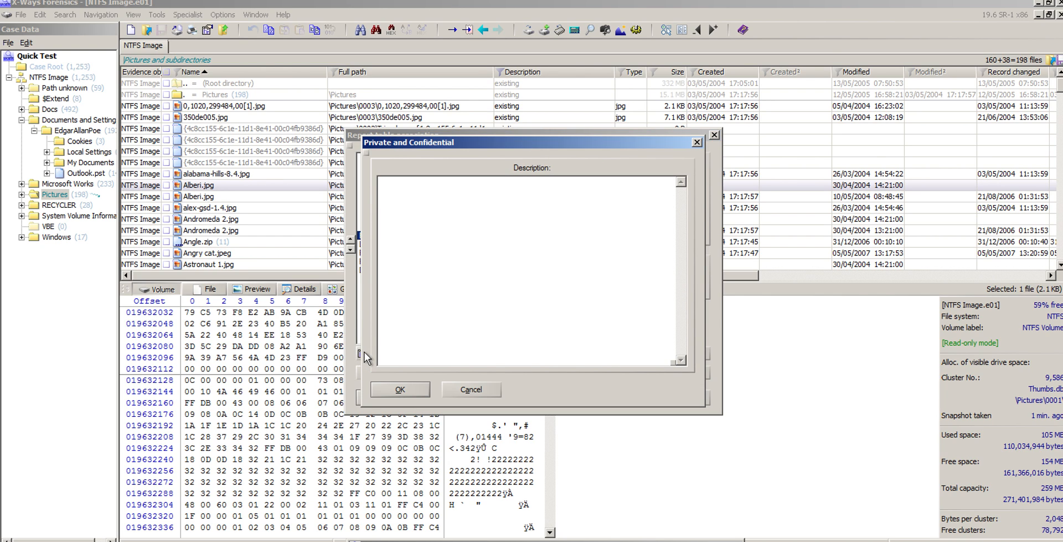
type("Type thing")
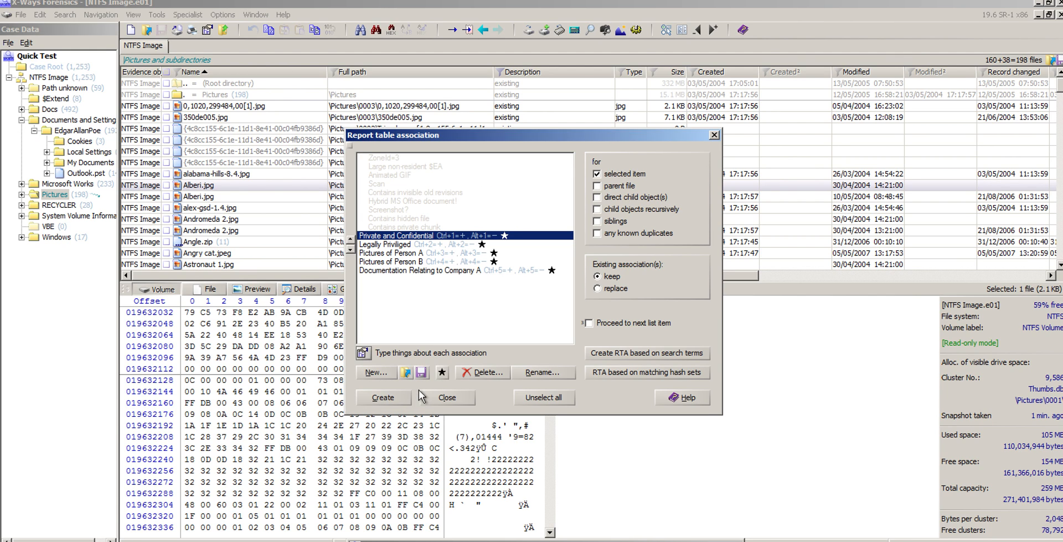
mouse_move(412, 308)
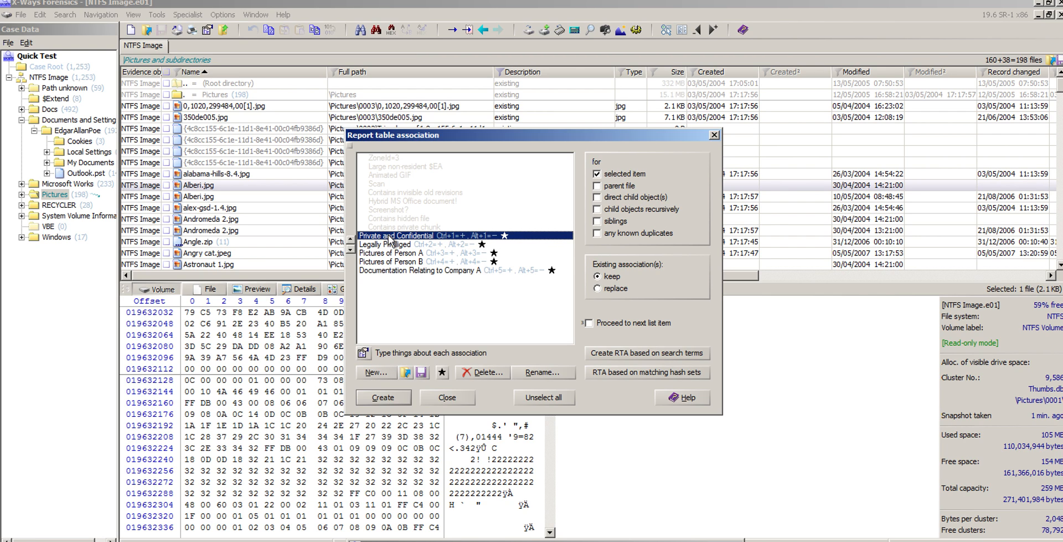
mouse_move(480, 354)
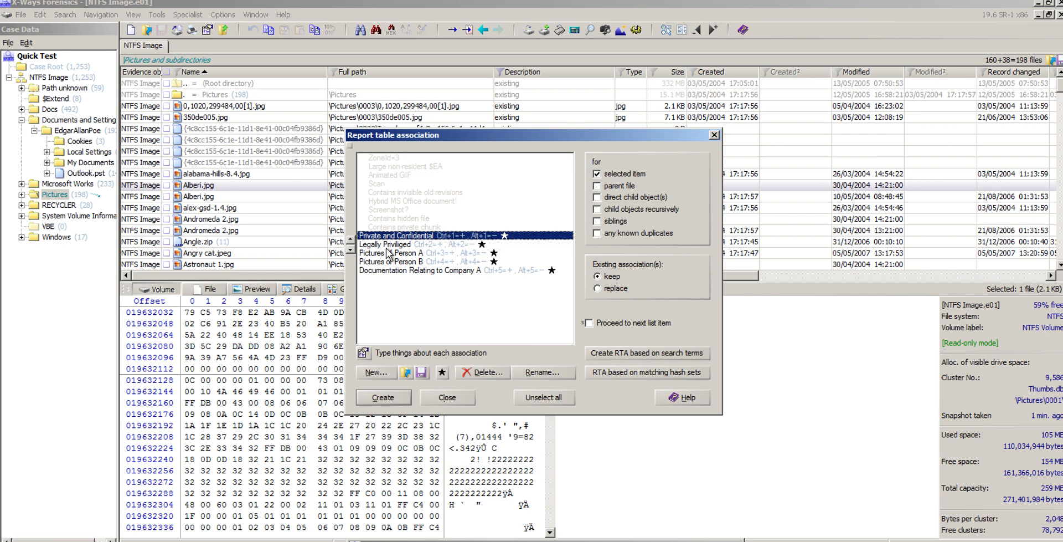
mouse_move(378, 248)
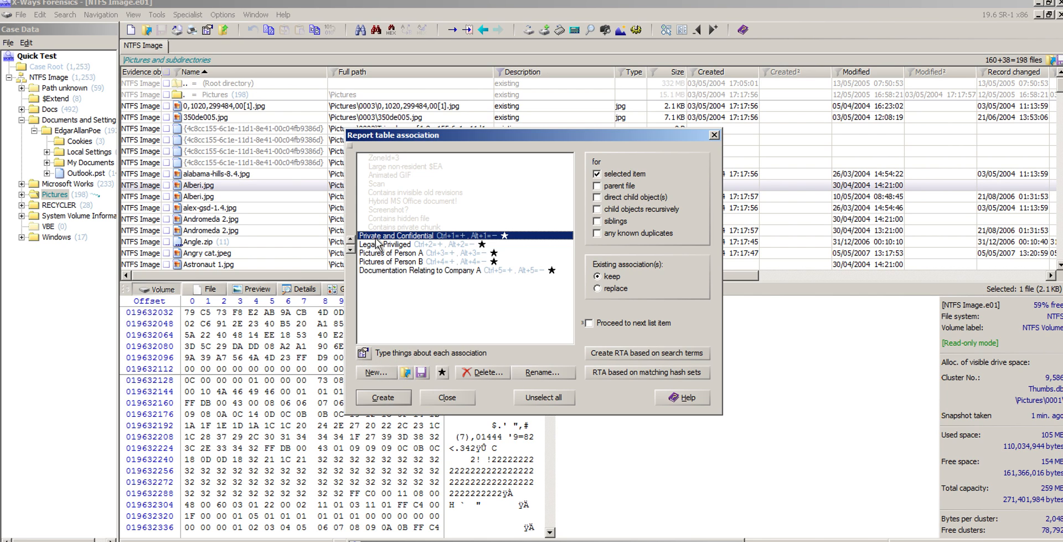
mouse_move(384, 245)
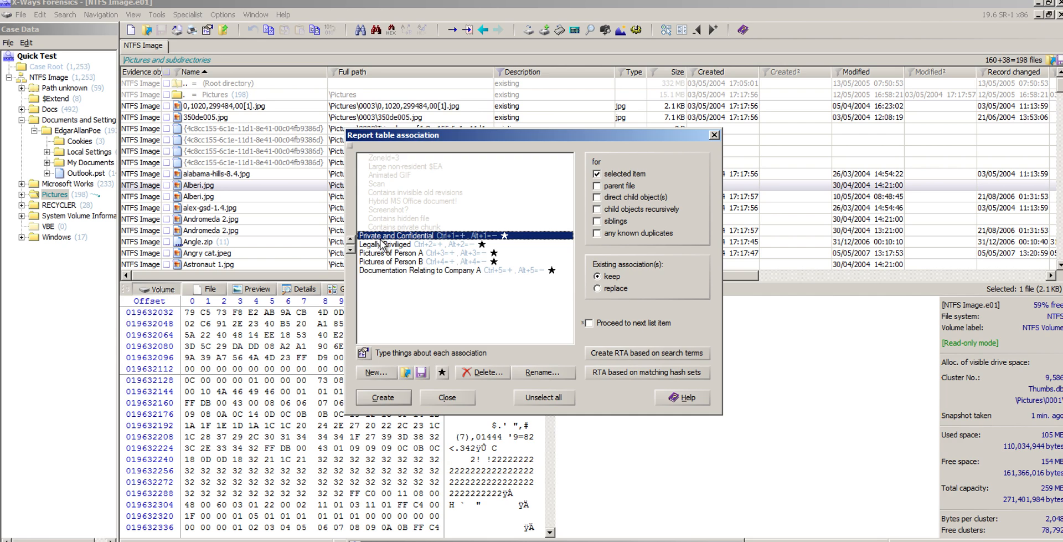
mouse_move(381, 251)
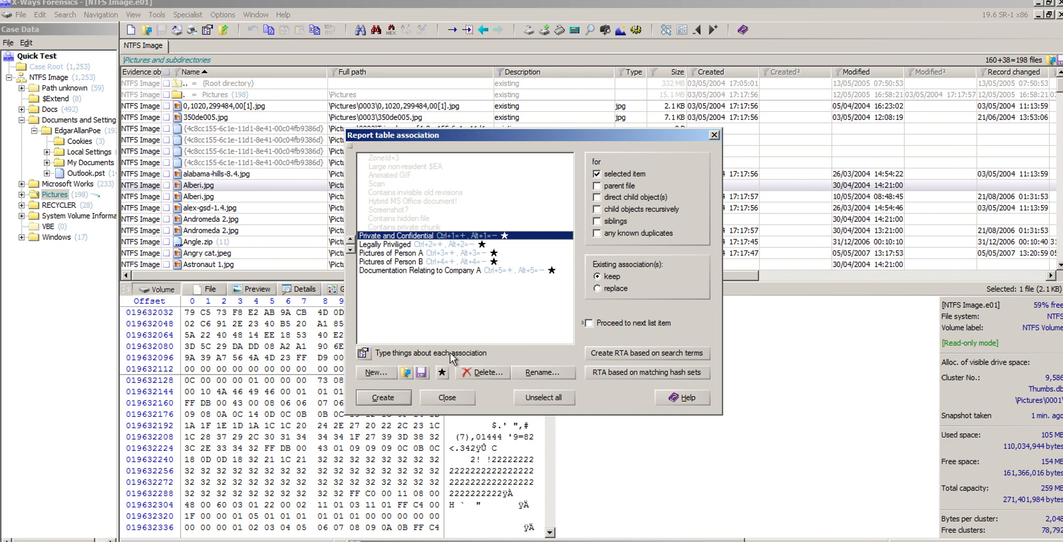
mouse_move(435, 327)
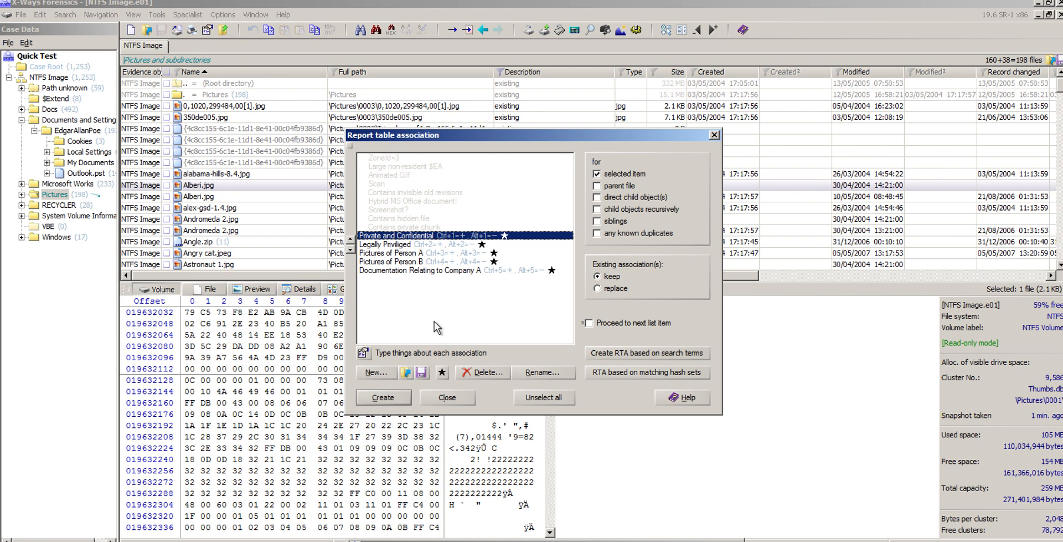
mouse_move(487, 246)
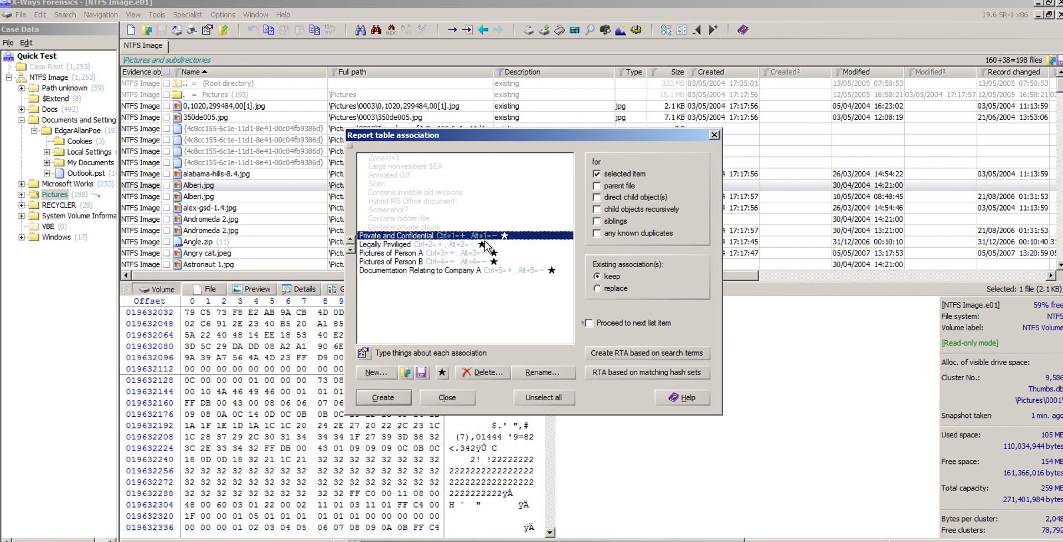
mouse_move(485, 237)
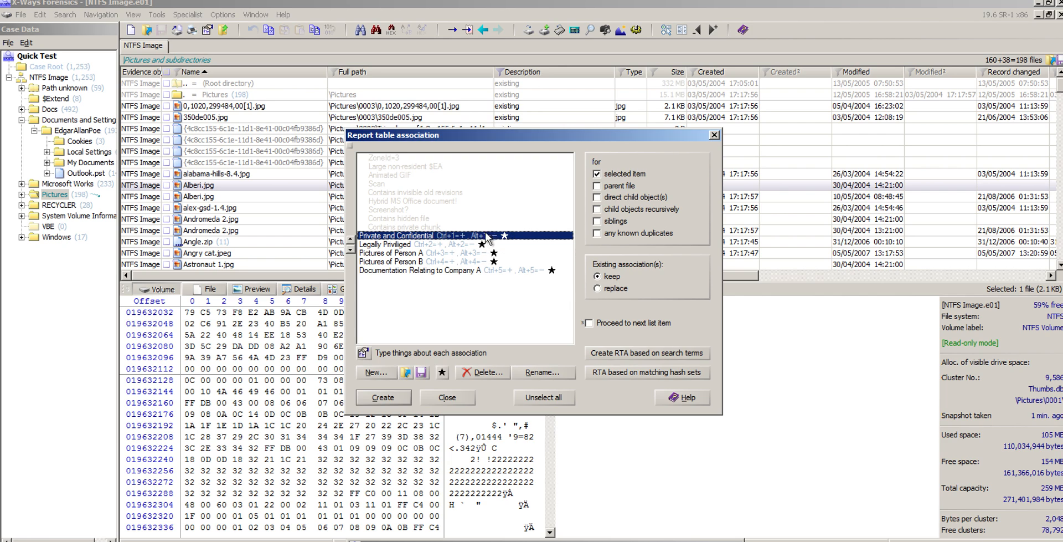
mouse_move(490, 304)
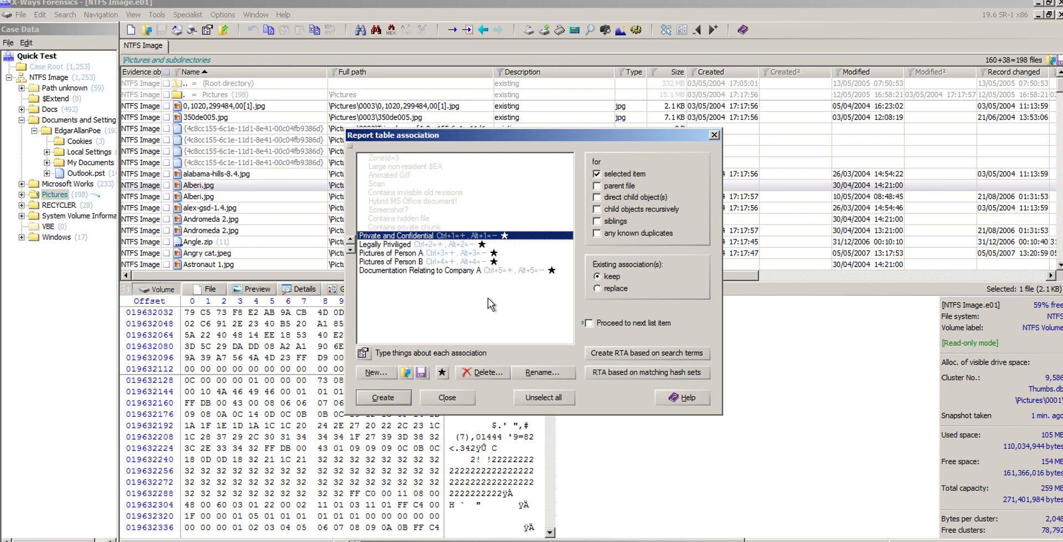
mouse_move(441, 372)
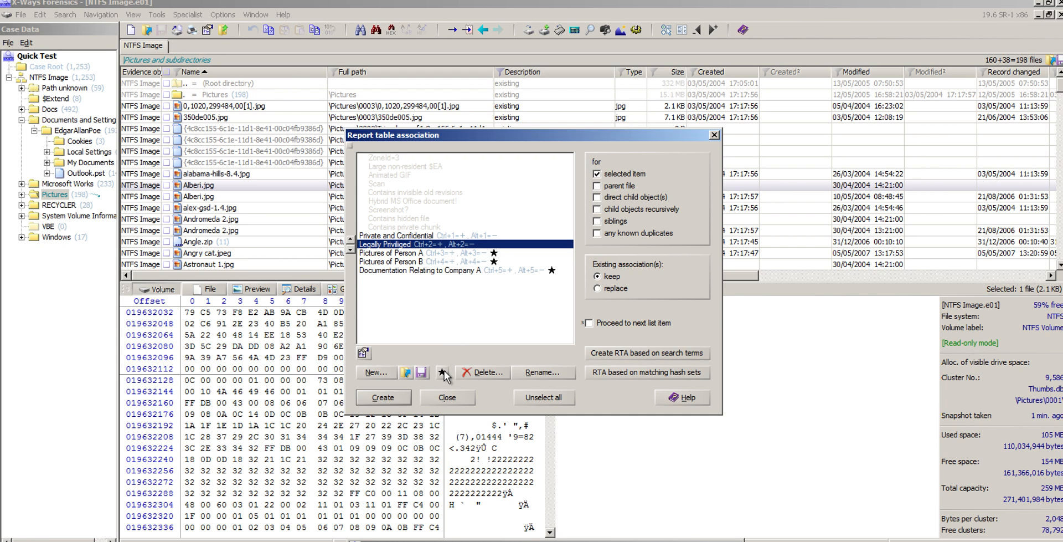
Unstar the Private and Confidential and Legally Privileged tables to exclude them from reports.
left_click(420, 261)
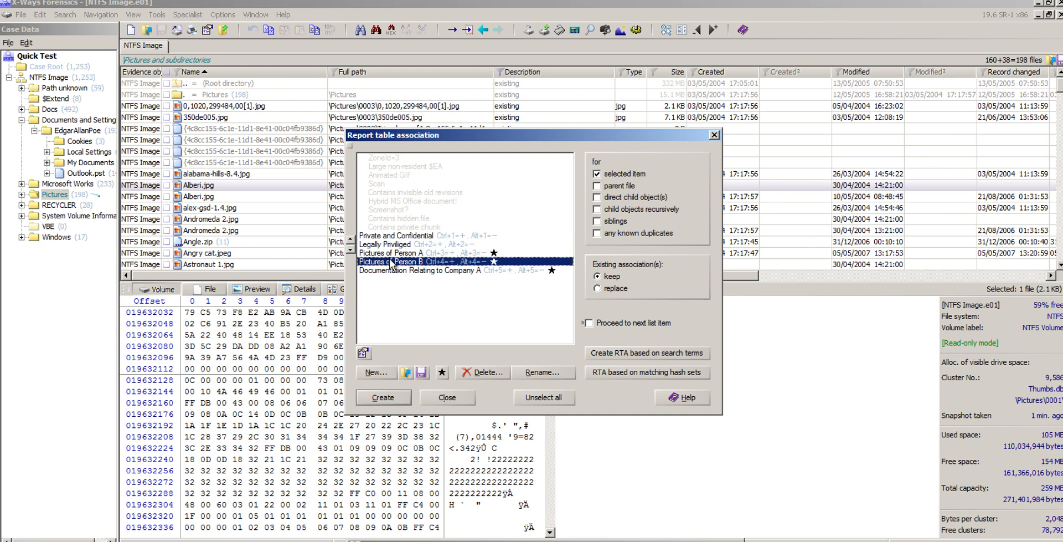